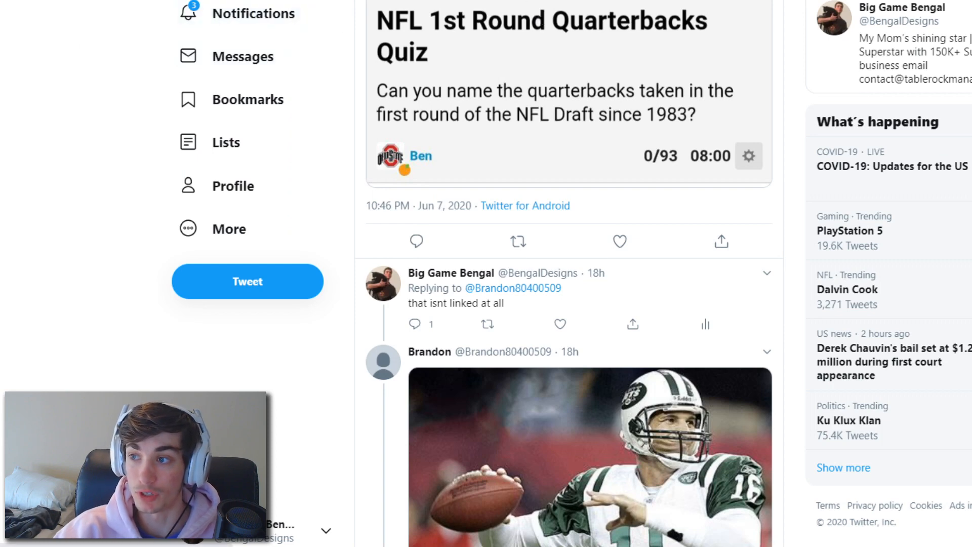
mouse_move(553, 68)
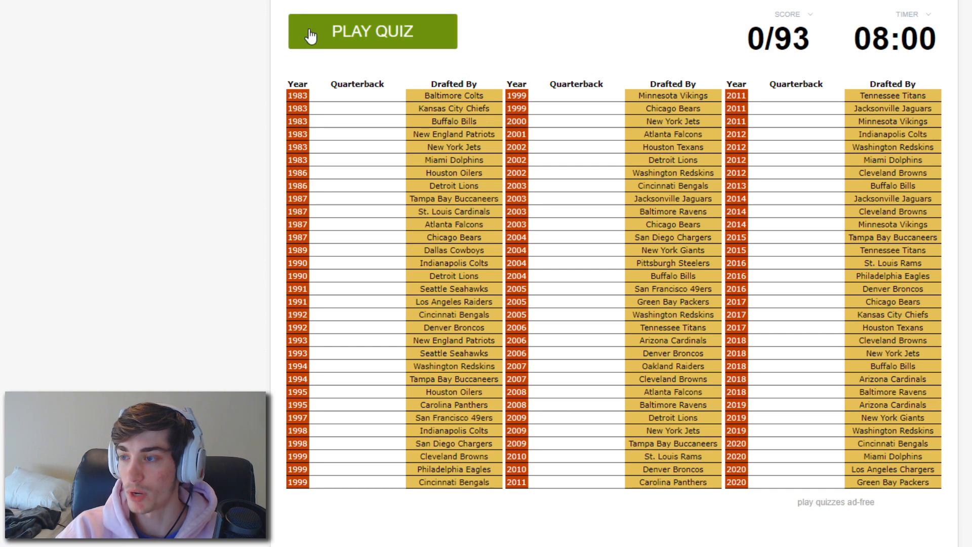
Step: Start the quiz and enter Jordan Love, Herbert, Burrow, Jones and Allen
click(372, 30)
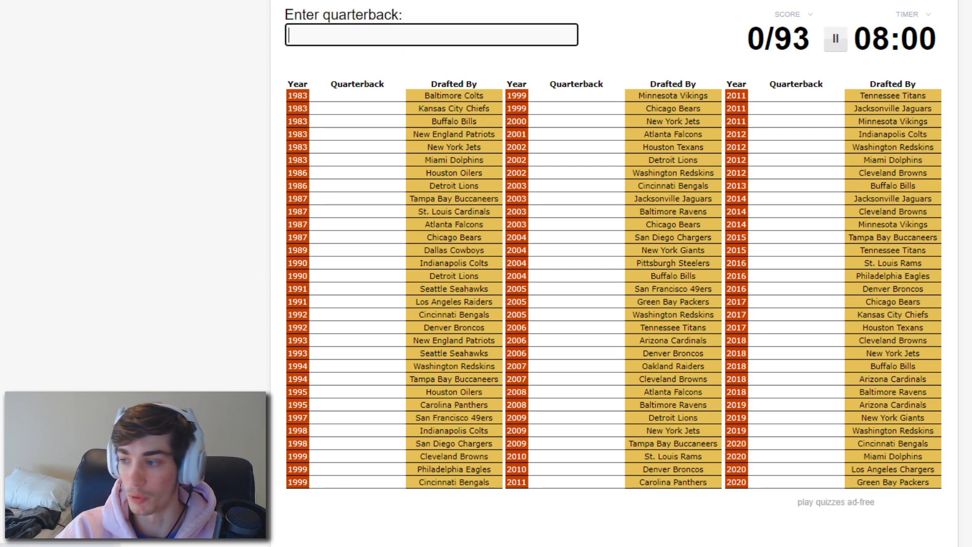
text(Jordan Love)
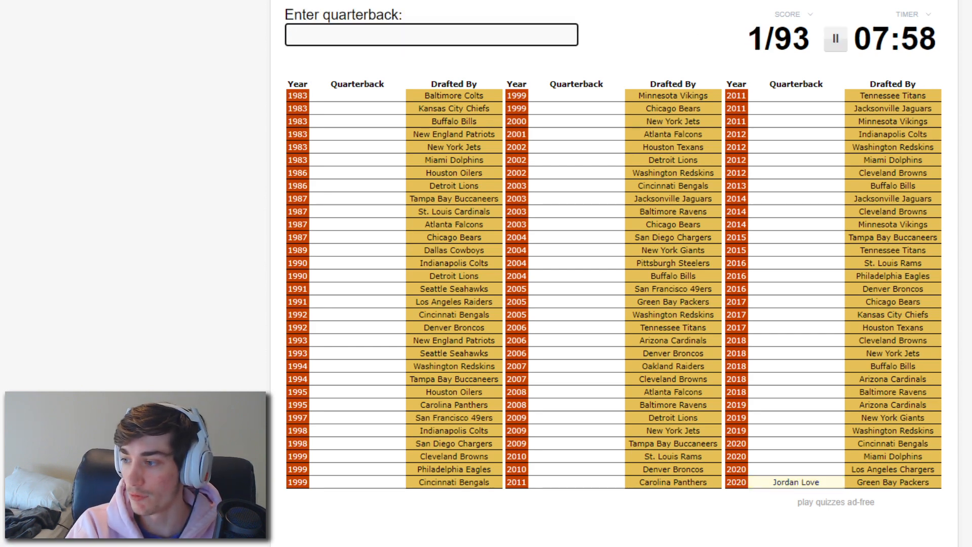
text(herber)
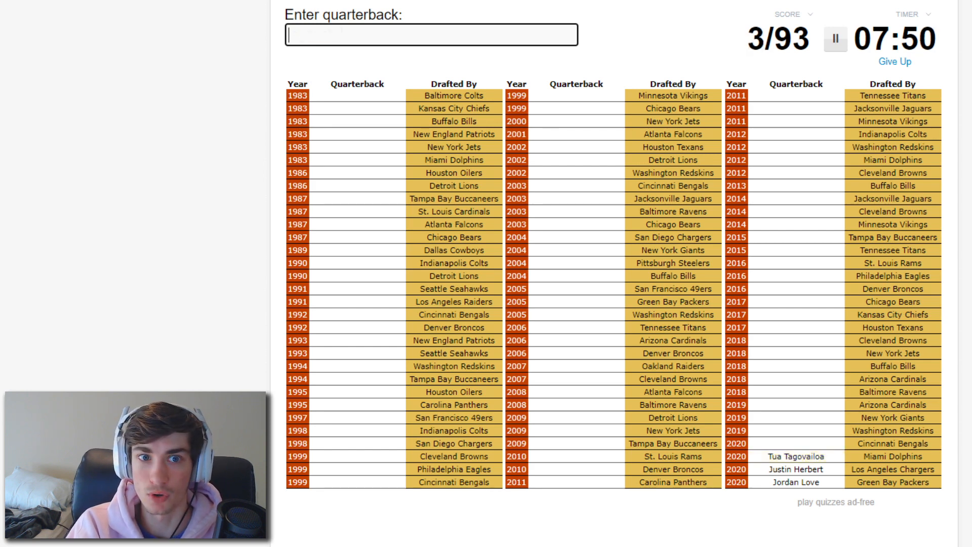
text(burr)
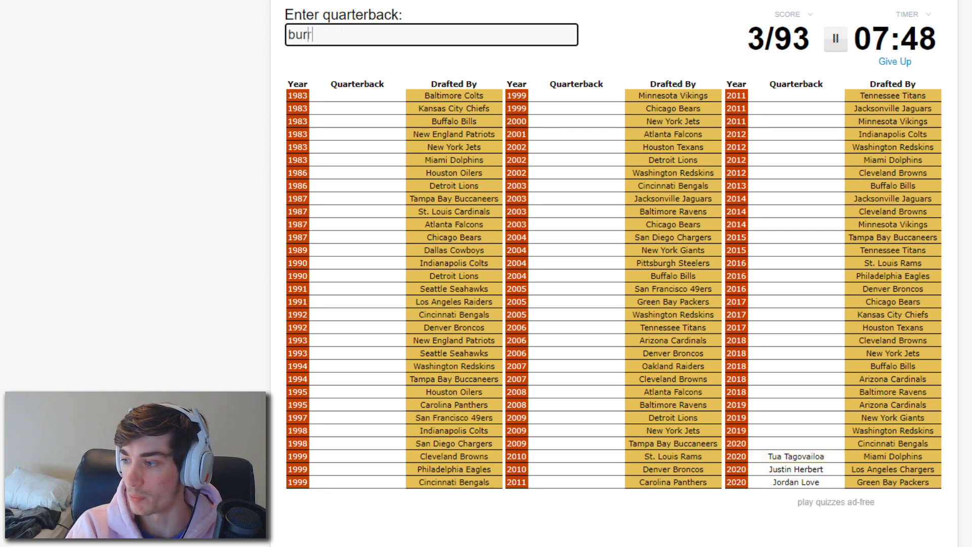
text(jone)
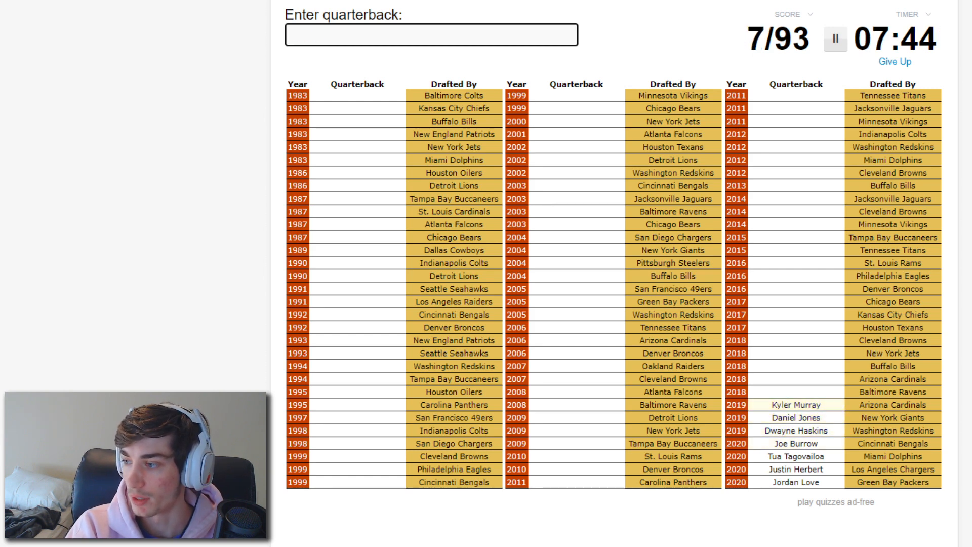
text(al)
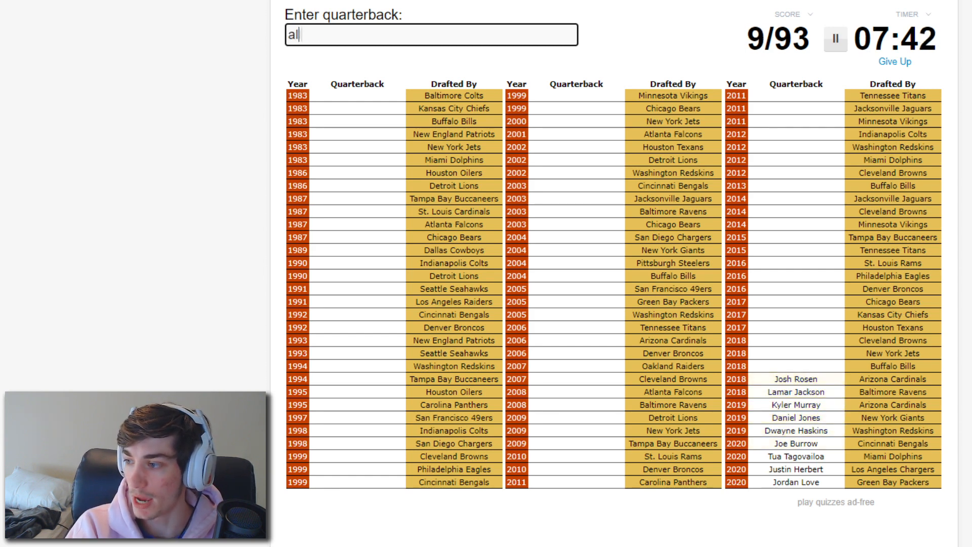
Step: Enter Mayfield, Goff, Winston and other 2015–2018 picks, reaching 20/93
text(mayfie)
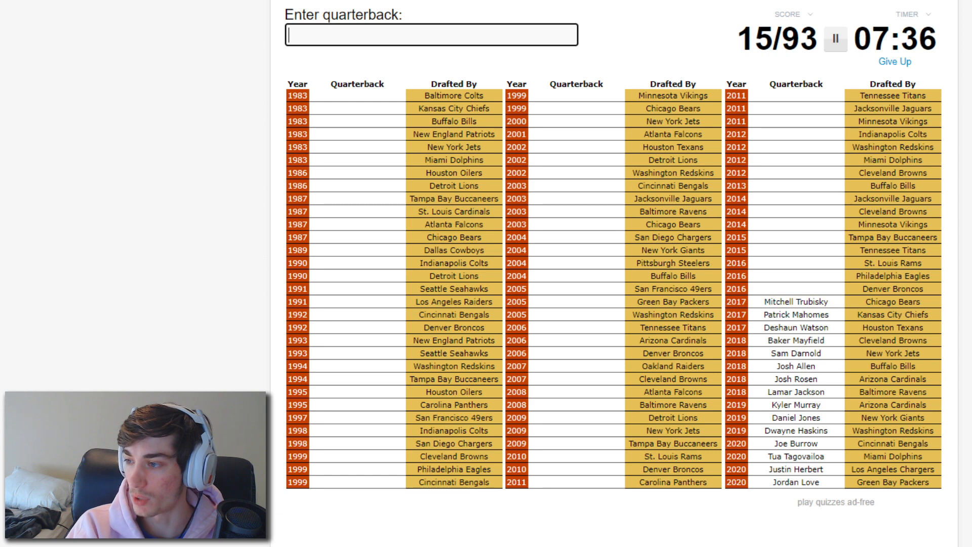
text(w)
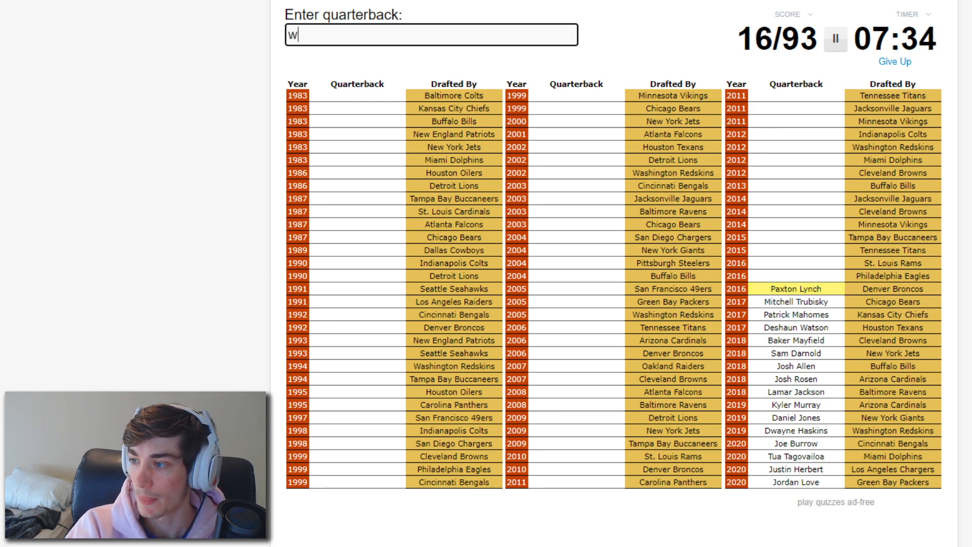
text(s)
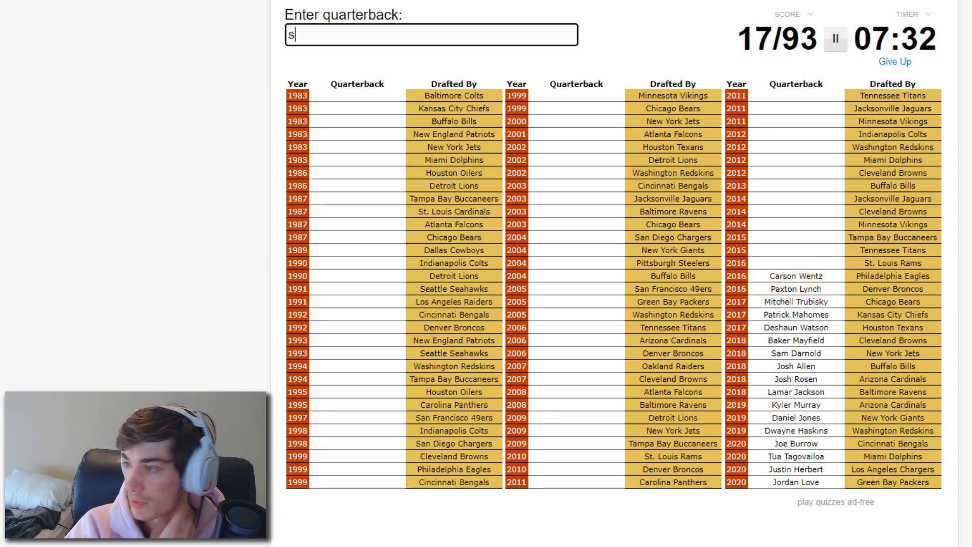
text(goffm)
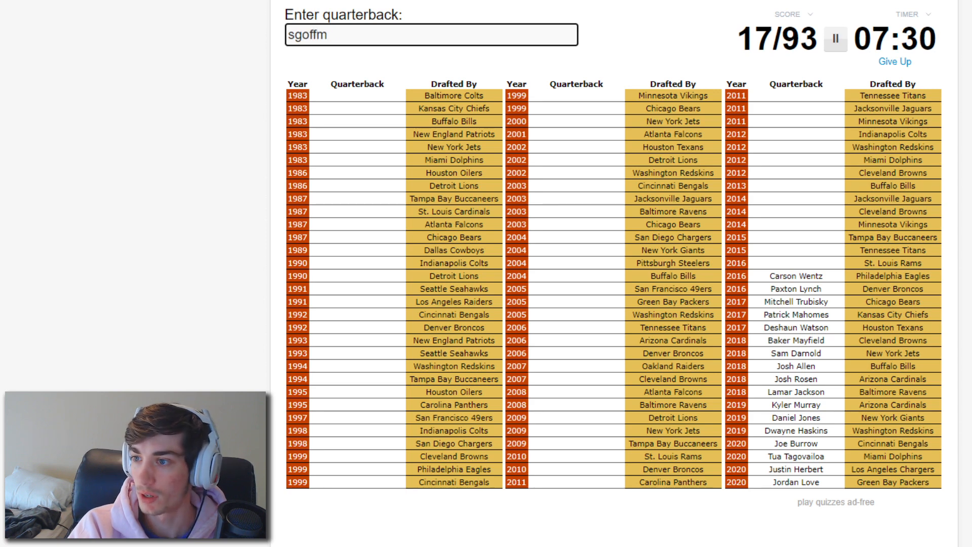
text(sgoffm)
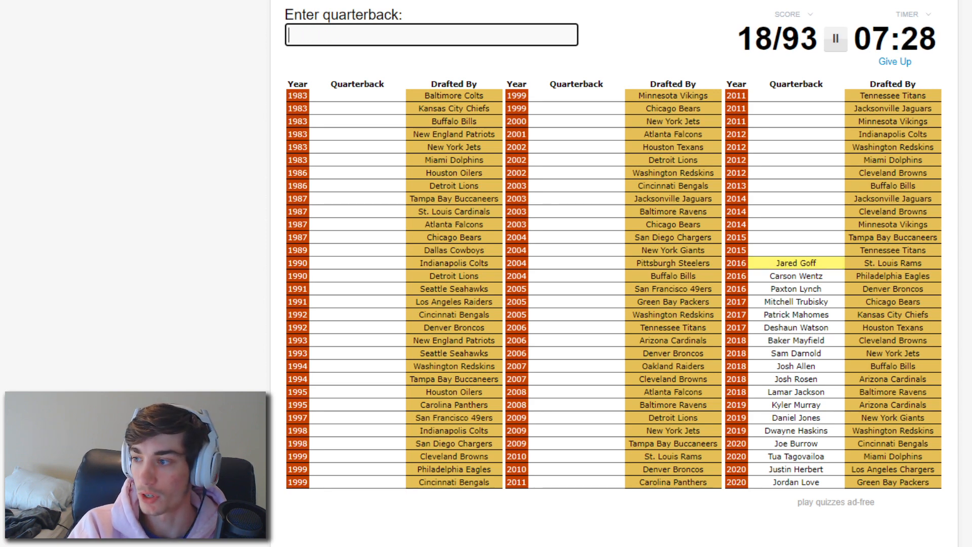
text(wins)
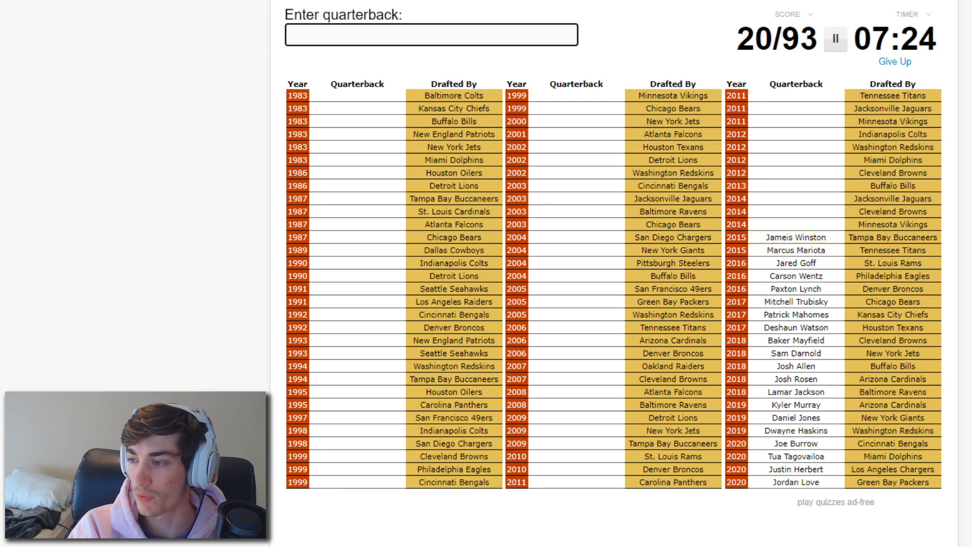
Step: Enter Bridgewater, Manziel, EJ Manuel, Brandon Weeden and Tannehill
text(bridg)
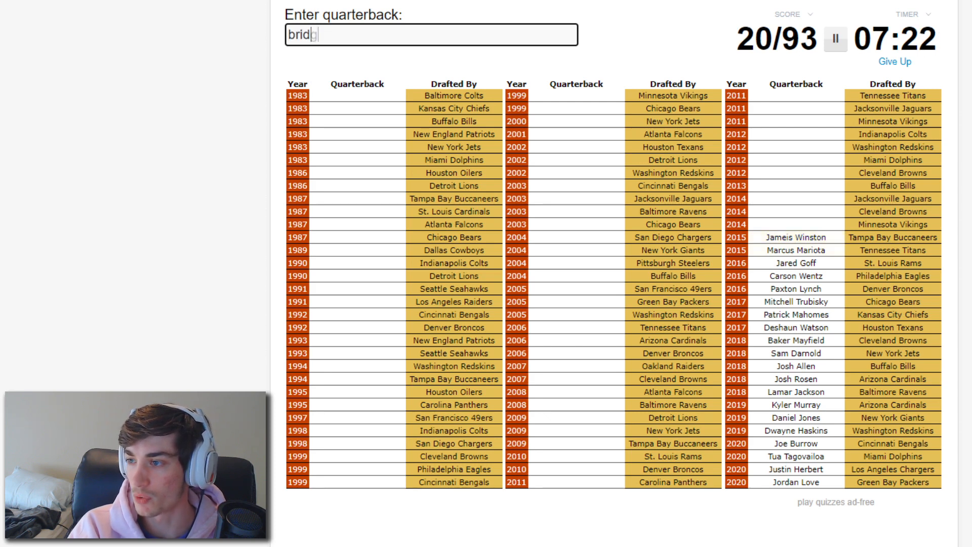
text(manzi)
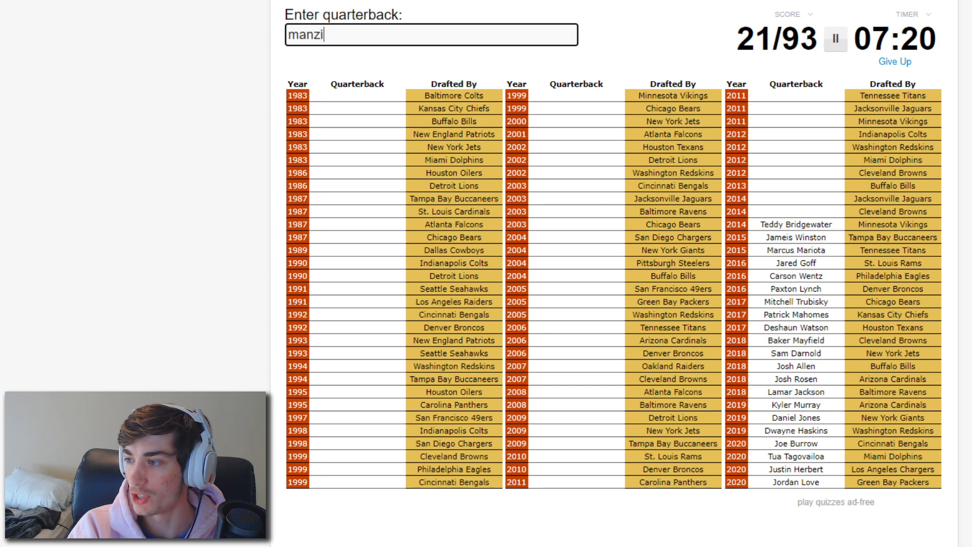
text(bb)
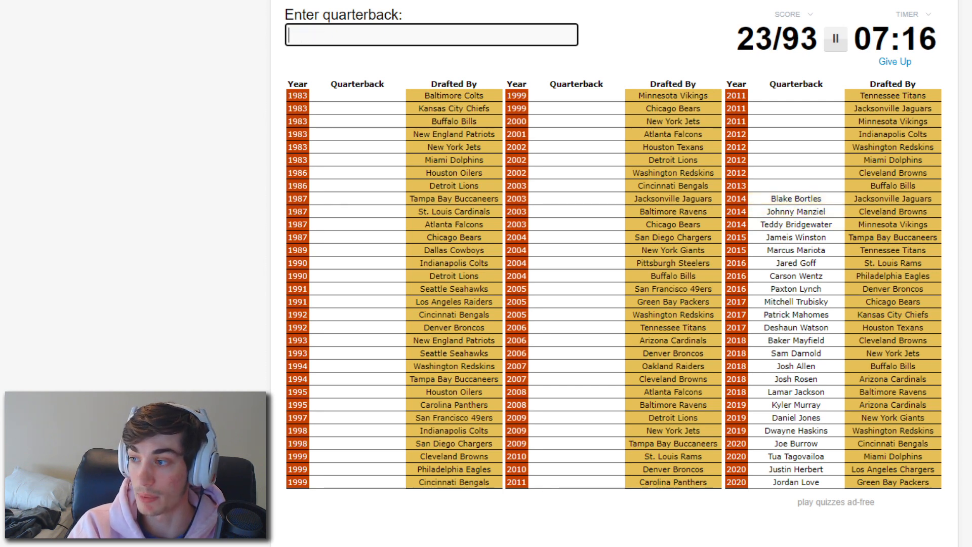
text(EJ Manuel)
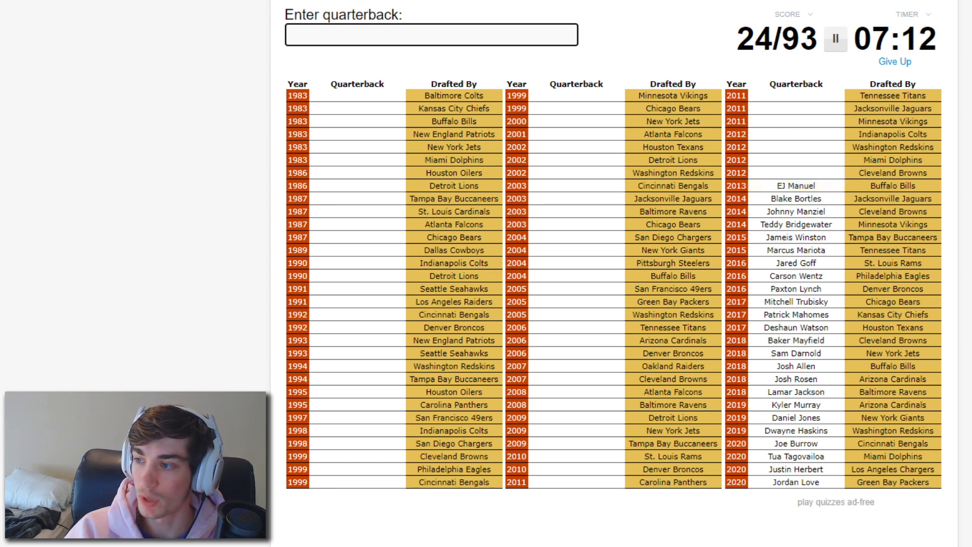
text(Brandon Weeden)
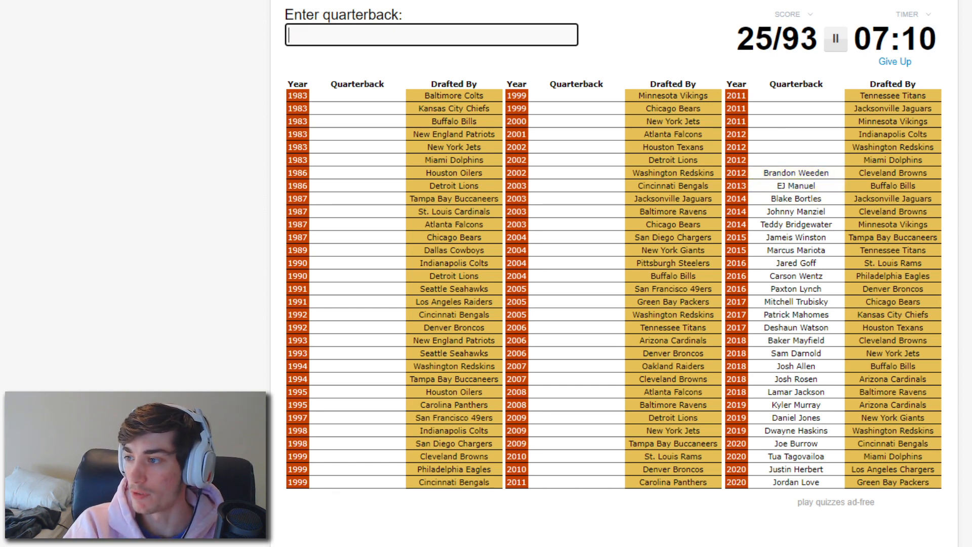
text(tann)
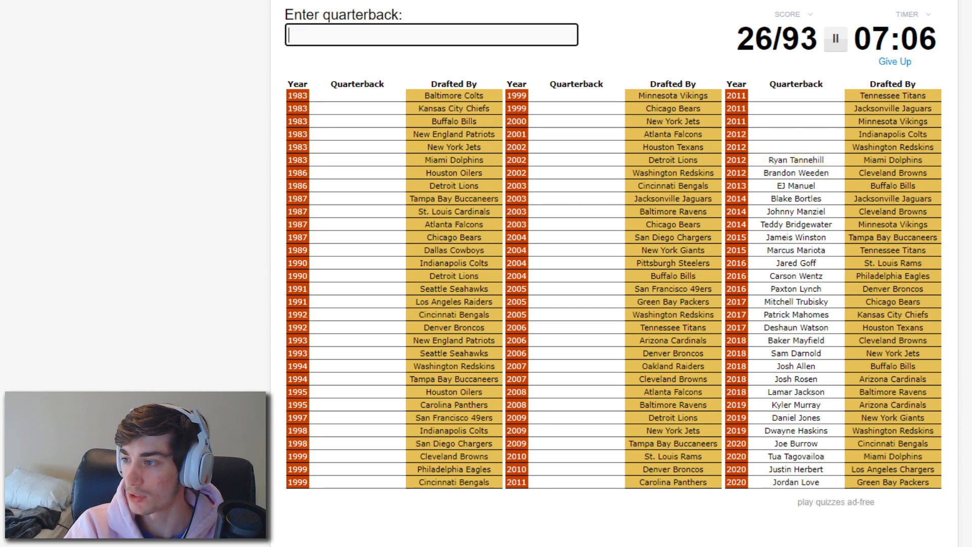
Step: Enter Griffin, Luck, Gabbert, Jake Locker and Cam Newton
text(griff)
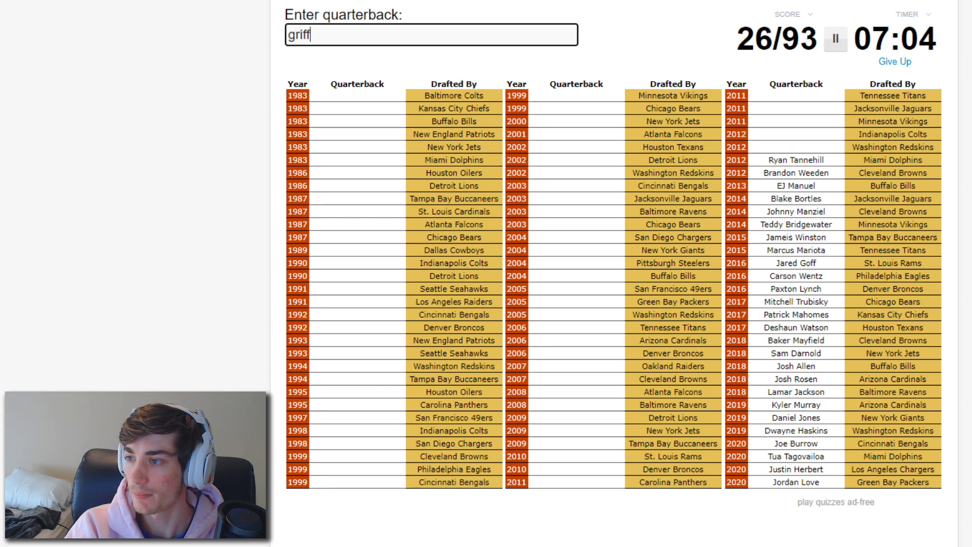
text(lu)
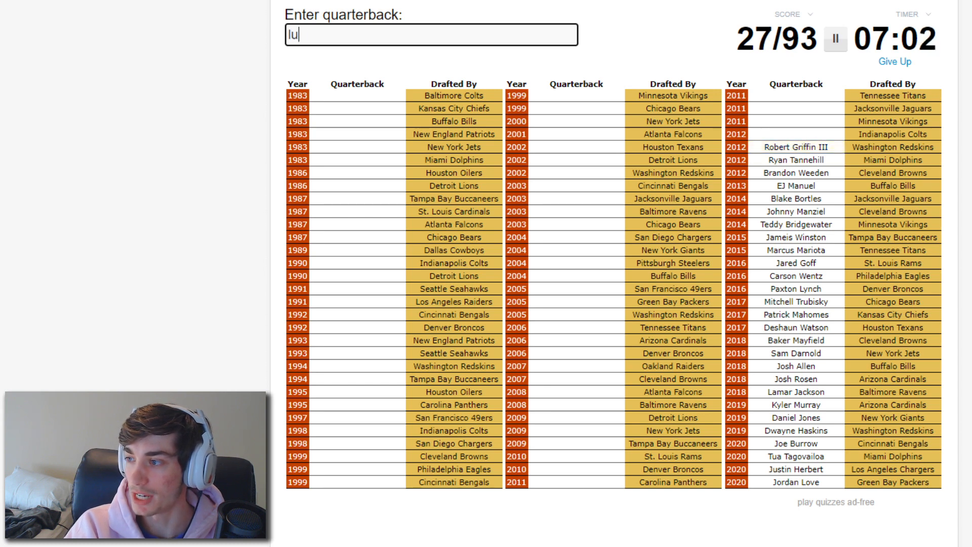
text(luck)
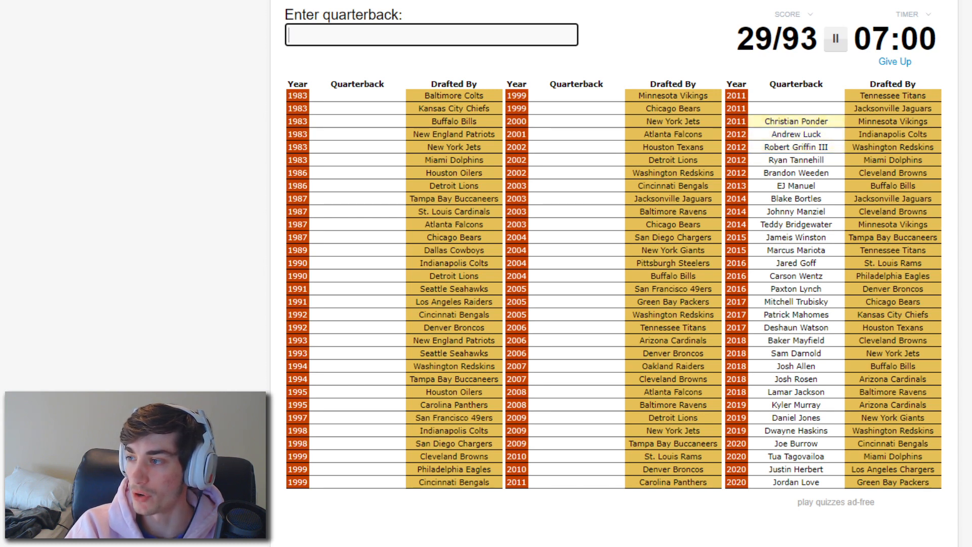
text(gab)
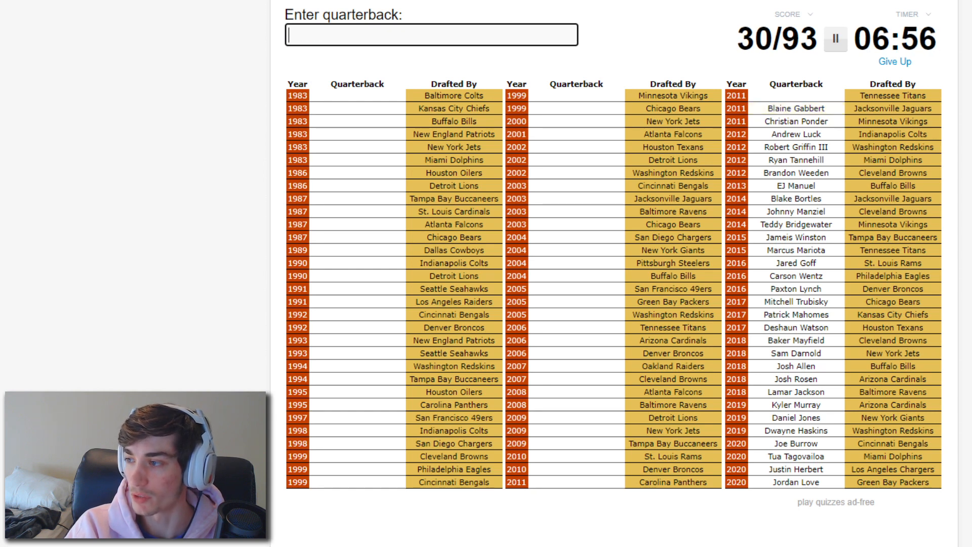
text(Jake Locker)
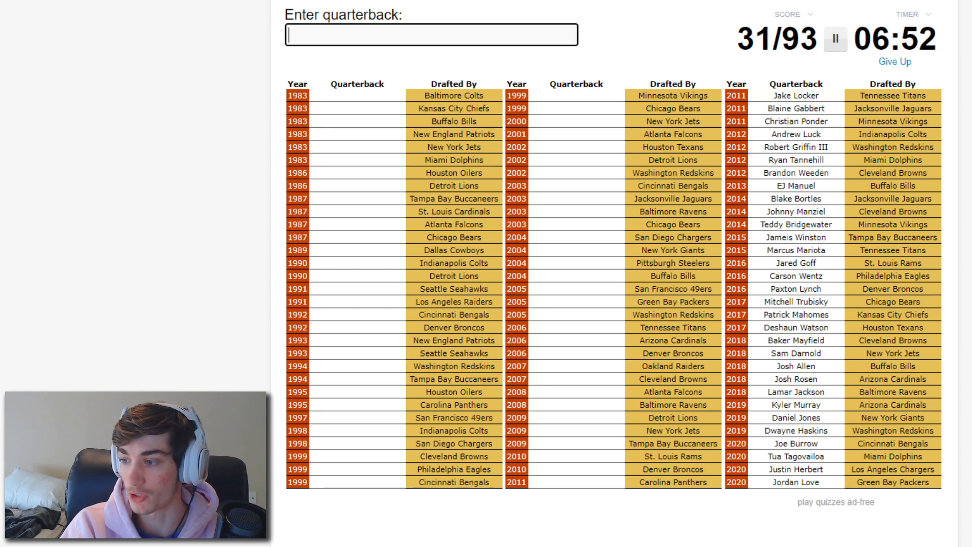
text(Cam Newton)
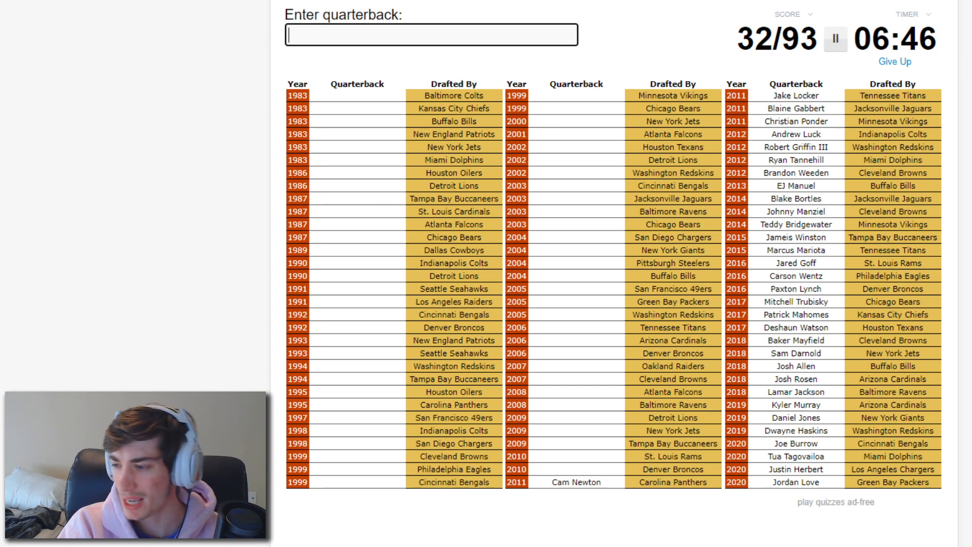
Step: Enter Tim Tebow, Bradford and Josh Freeman
text(Tim Tebow)
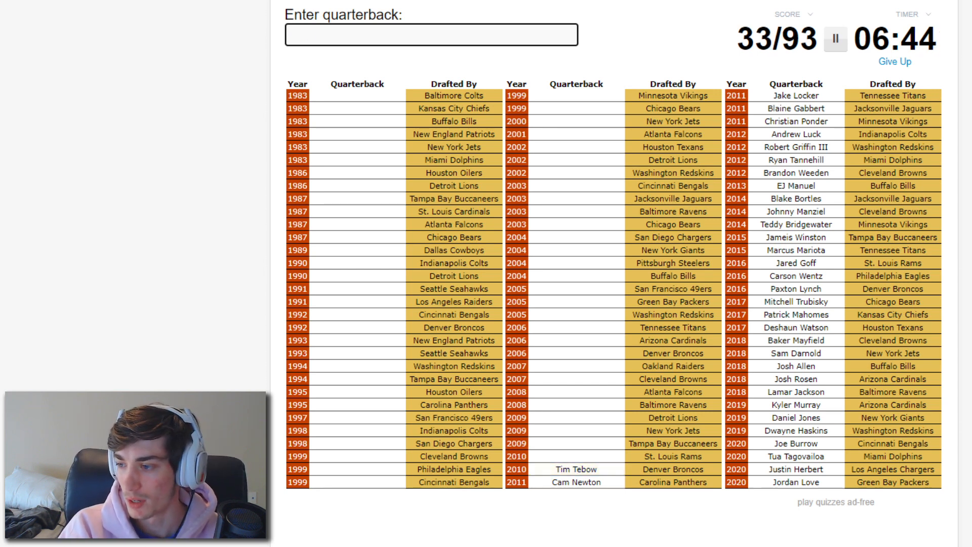
text(bradf)
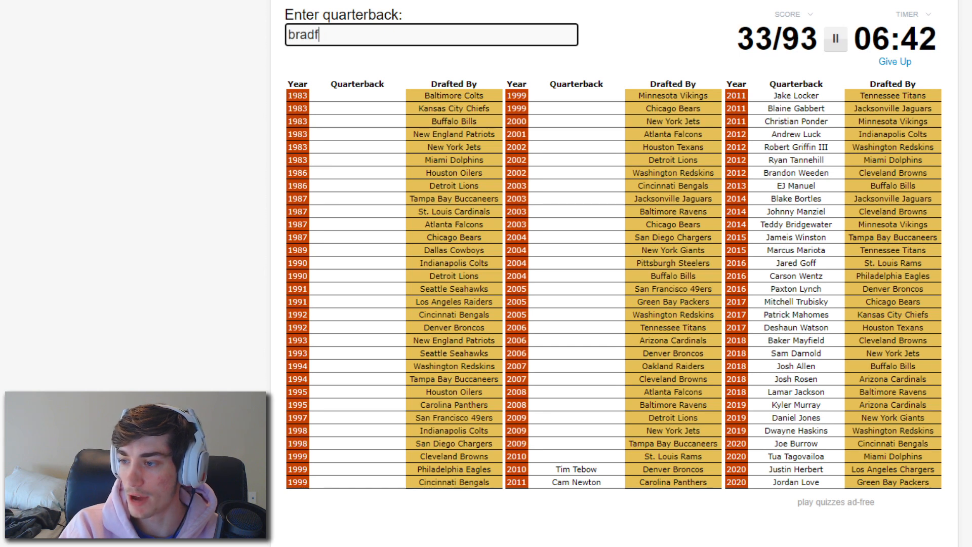
text(radford)
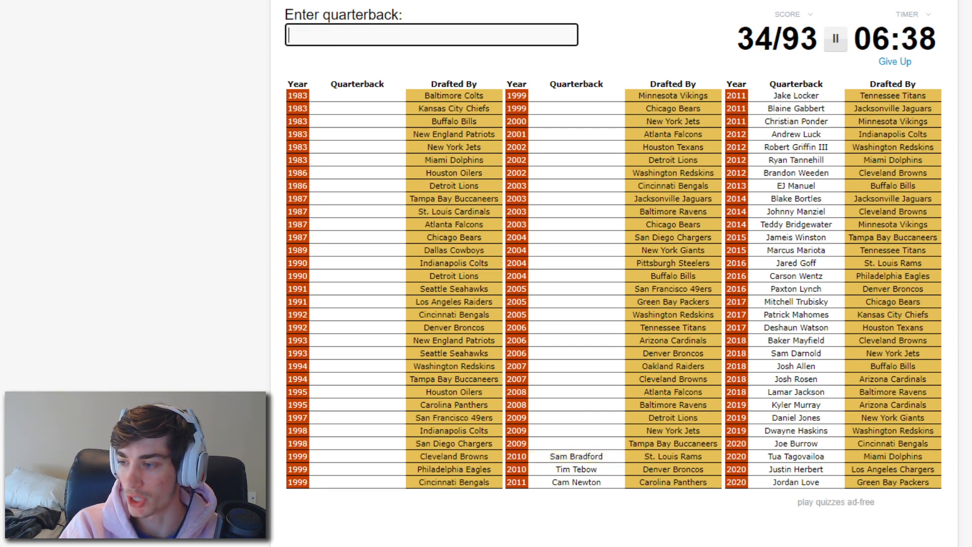
text(Josh Freeman)
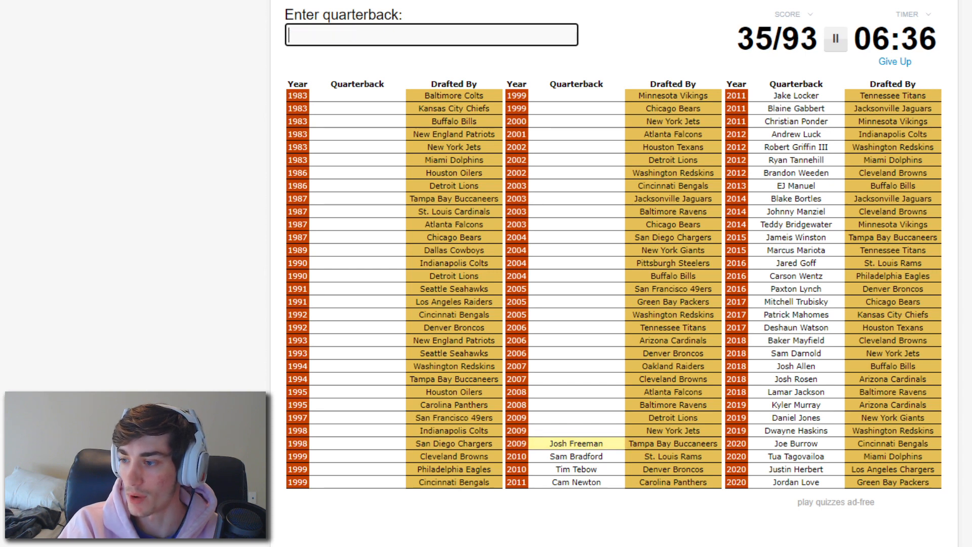
text(s)
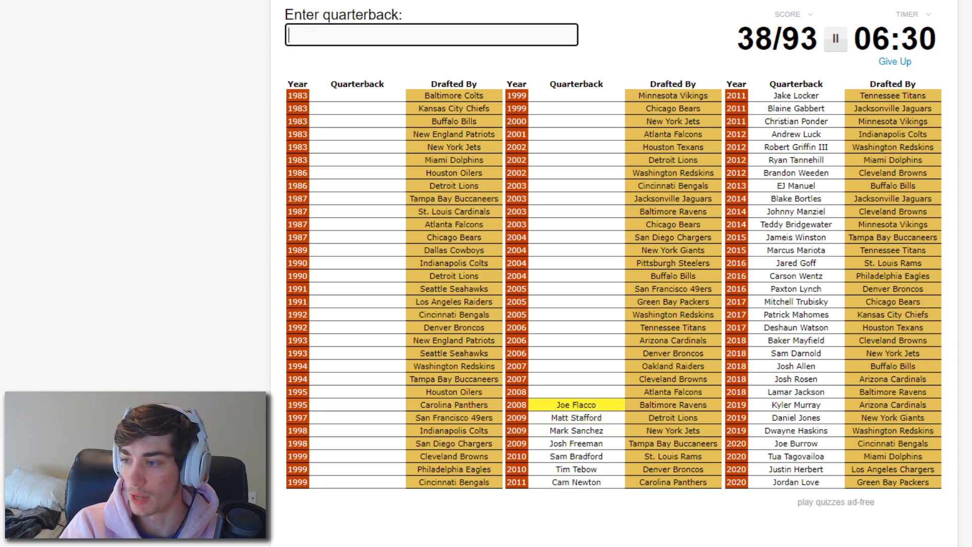
Step: Enter Quinn, Leinart, Vince Young, Jason Campbell, Aaron Rodgers and Akili Smith
text(quin)
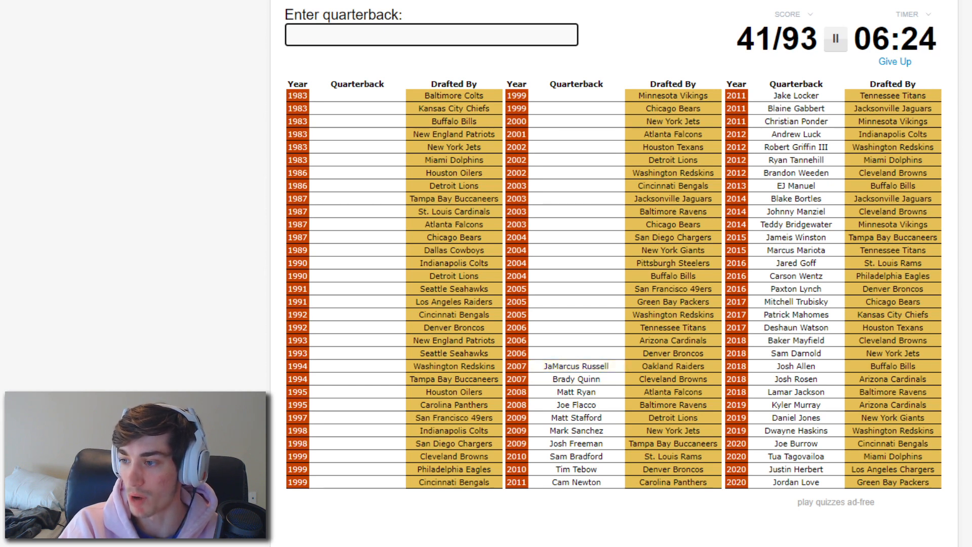
text(le)
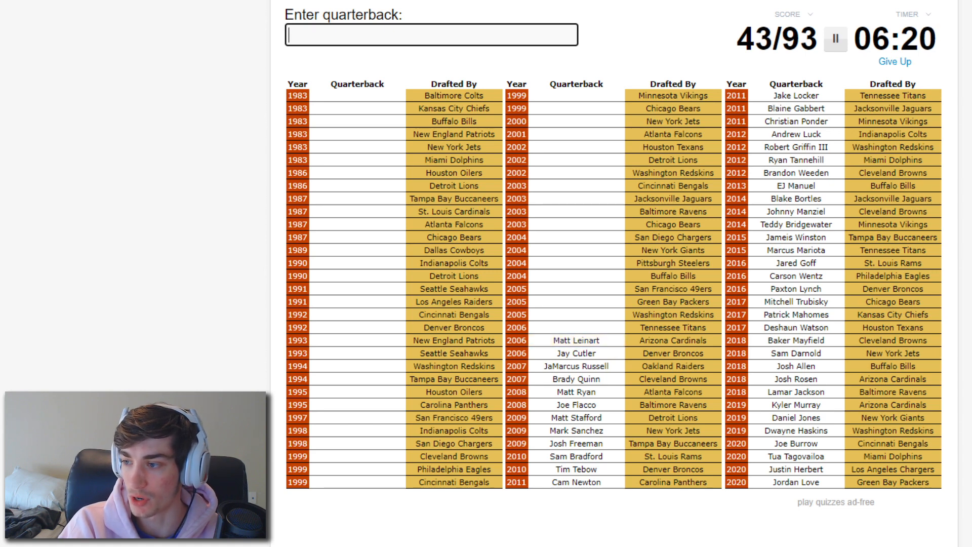
text(Vince Young)
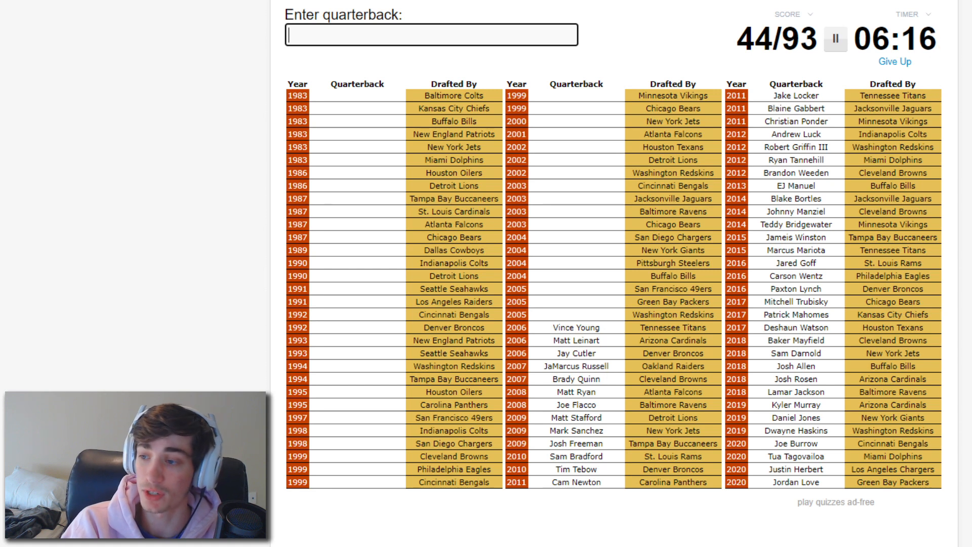
text(Jason Campbell)
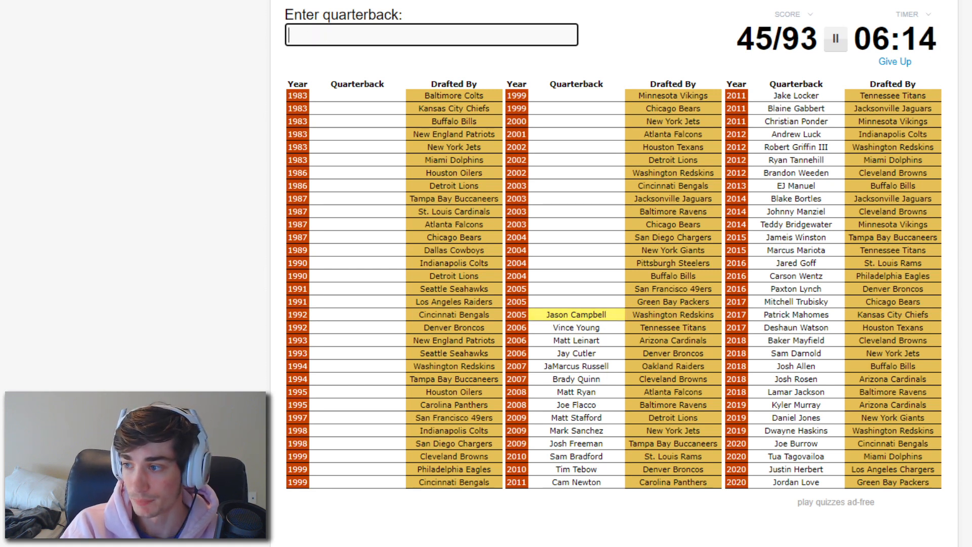
text(Aaron Rodgers)
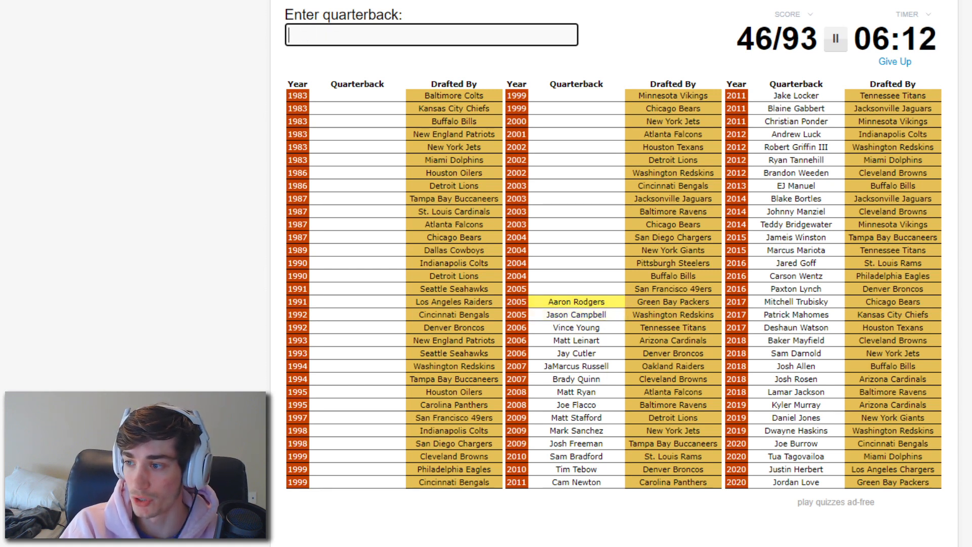
text(Akili Smith)
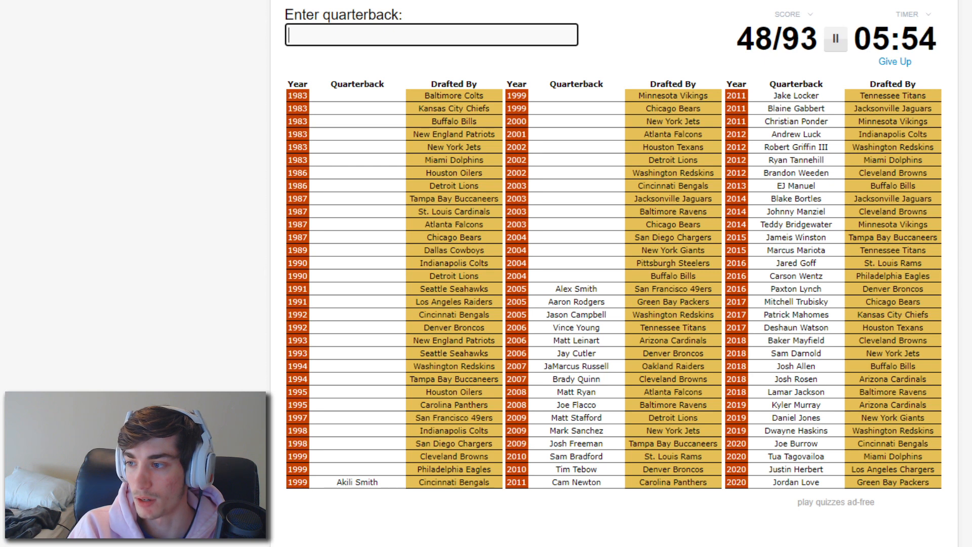
Step: Enter J.P. Losman, Roethlisberger, Philip Rivers, Boller, Byron Leftwich and Carson Palmer
text(J.P. Losman)
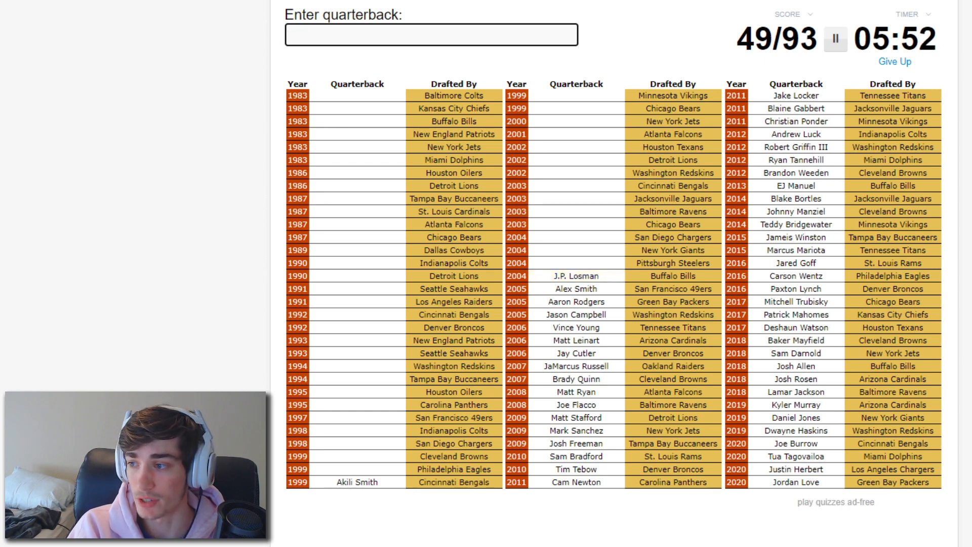
text(roethlisber)
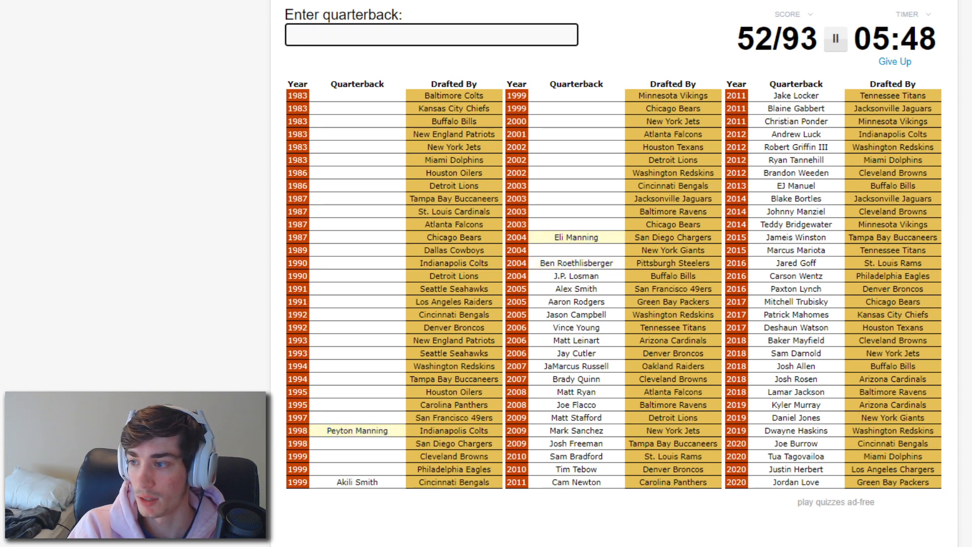
text(Philip Rivers)
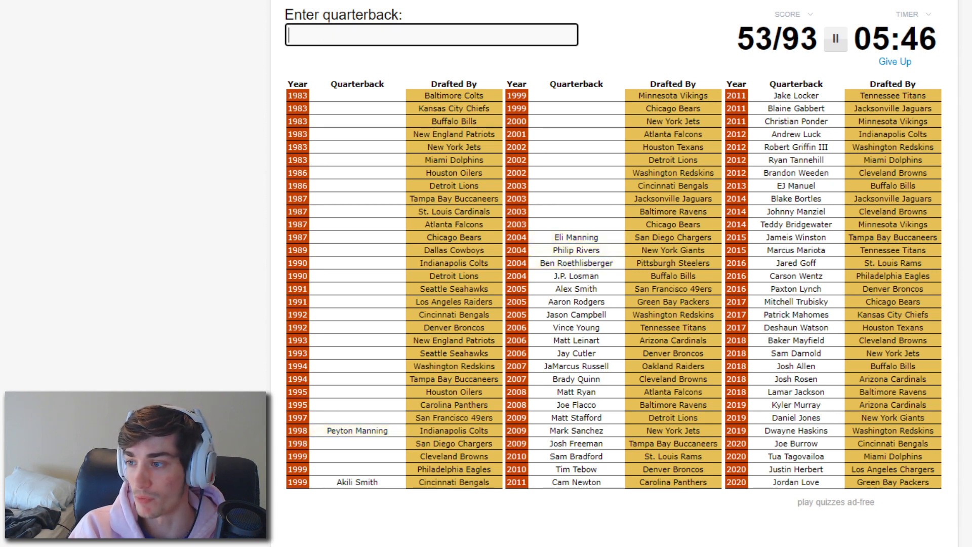
text(grt)
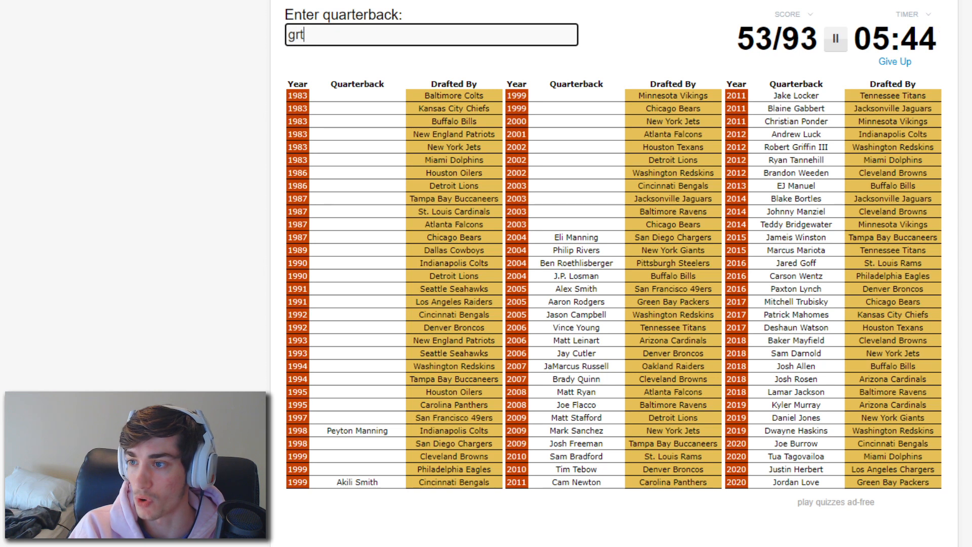
text(grt)
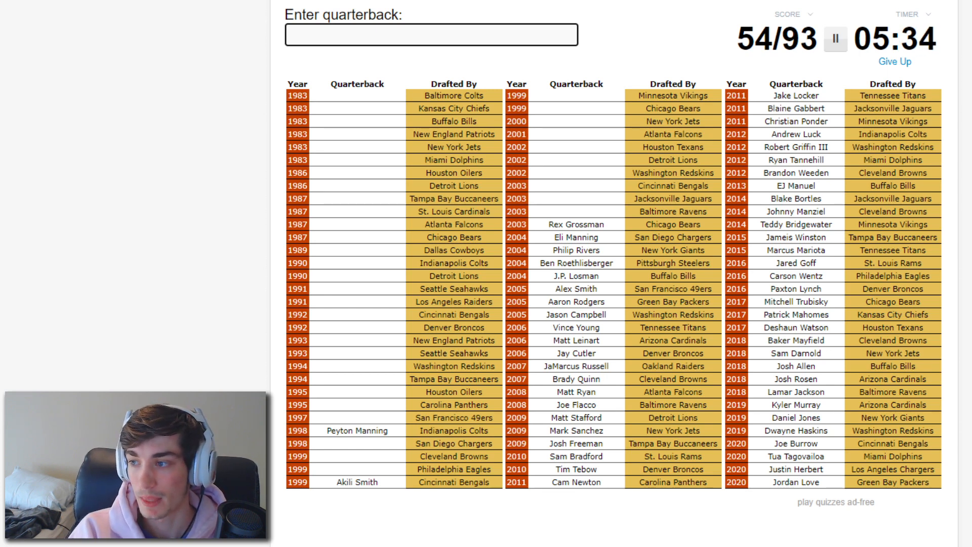
text(boll)
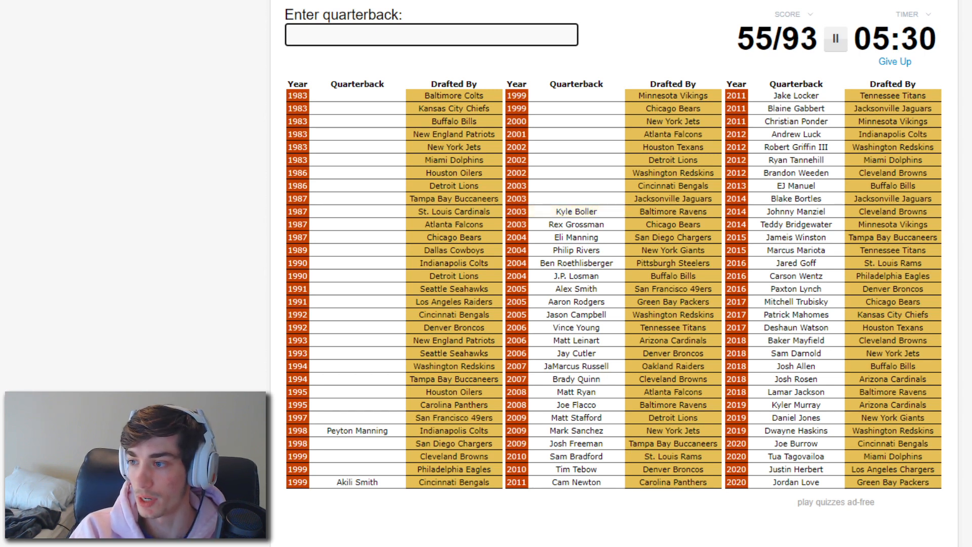
text(garrar-)
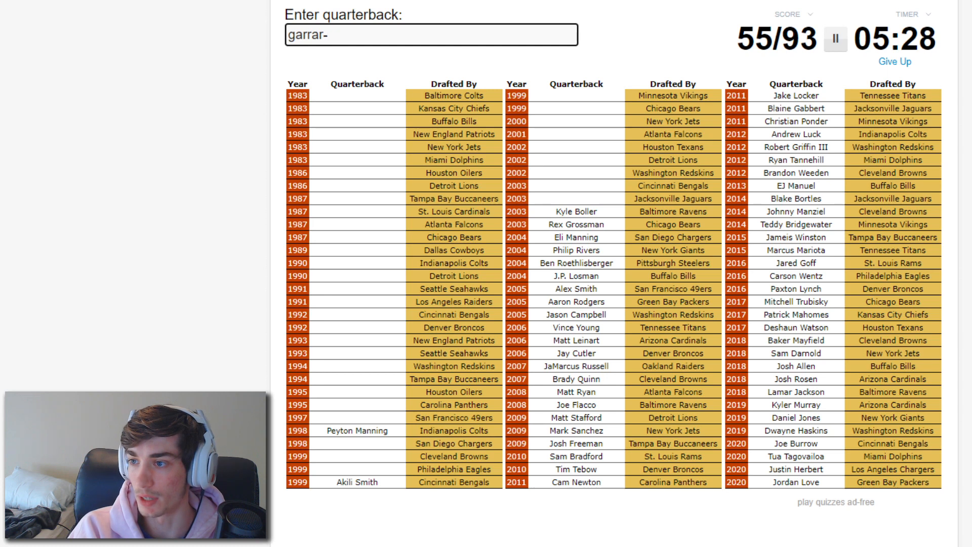
text(Byron Leftwich)
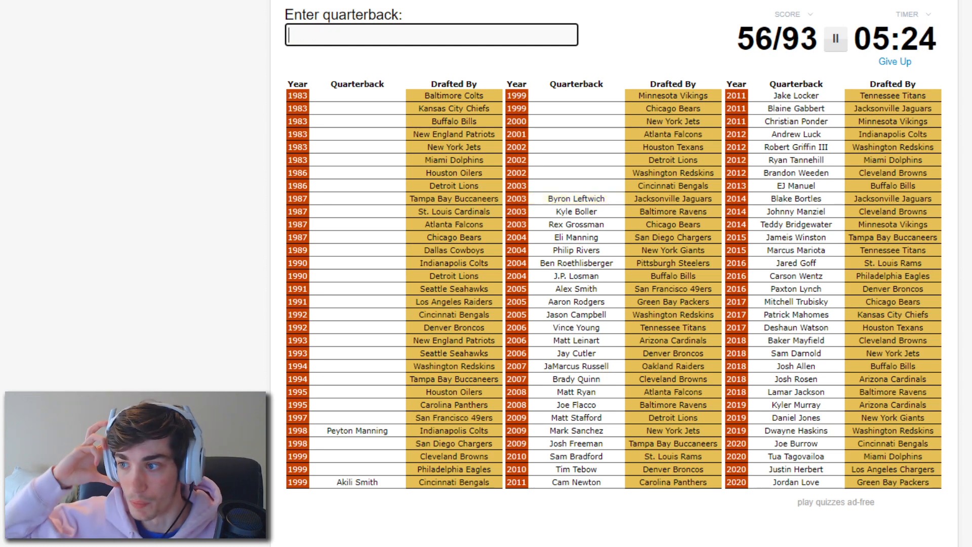
text(Carson Palmer)
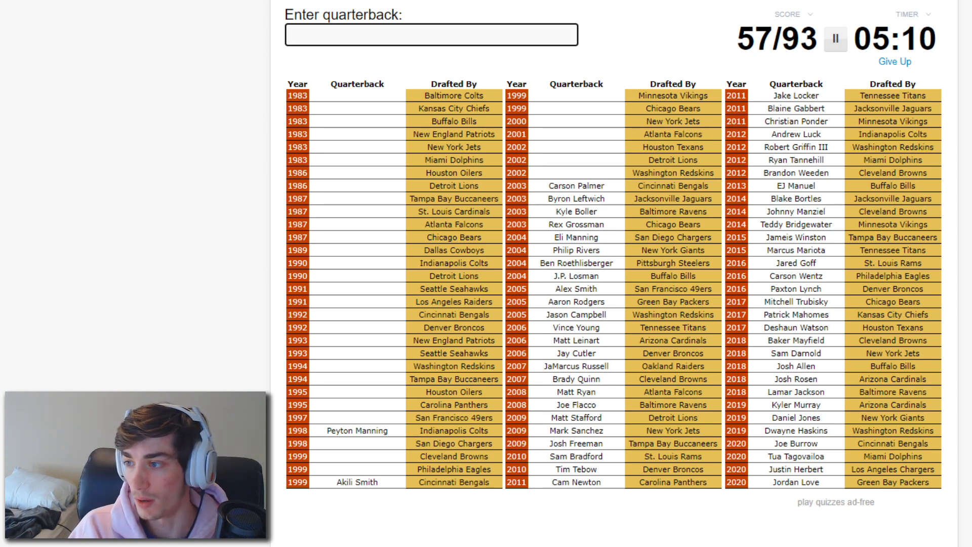
Step: Enter Harrington, Michael Vick, Pennington and Daunte Culpepper, reaching 65/93
text(harrin)
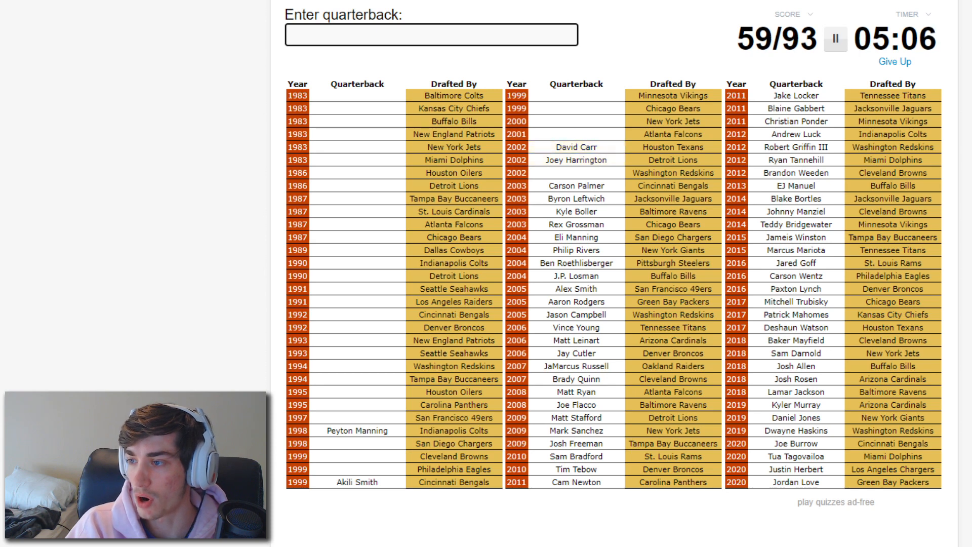
text(Michael Vick)
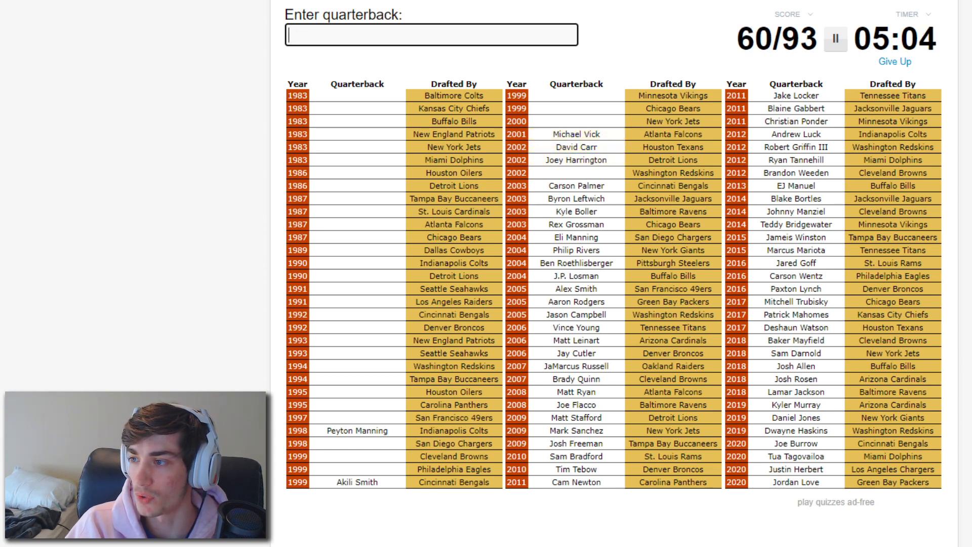
text(pennignt)
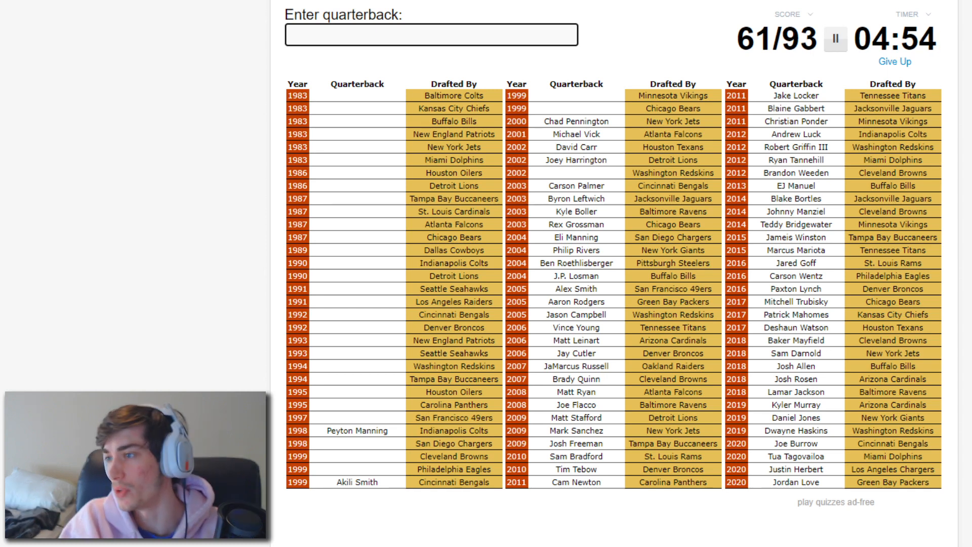
text(m)
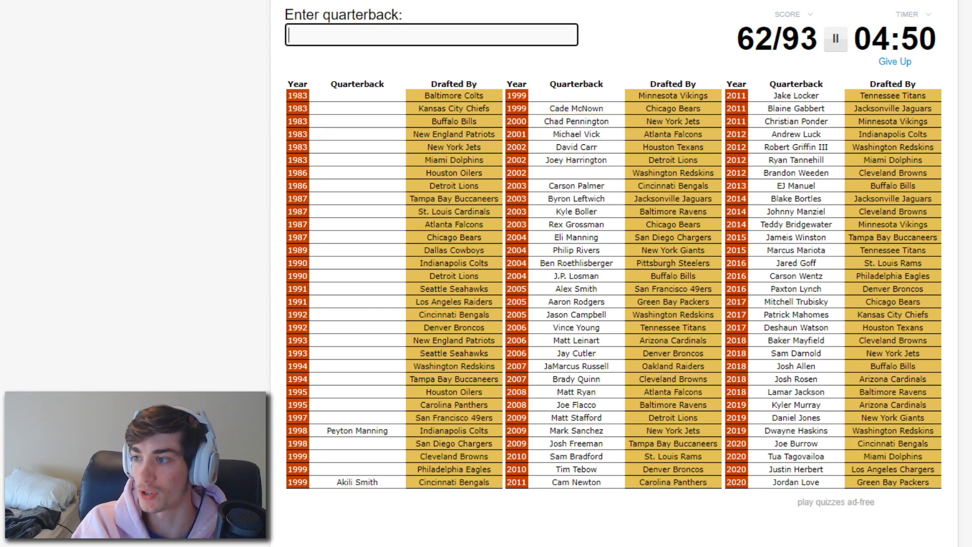
text(Daunte Culpepper)
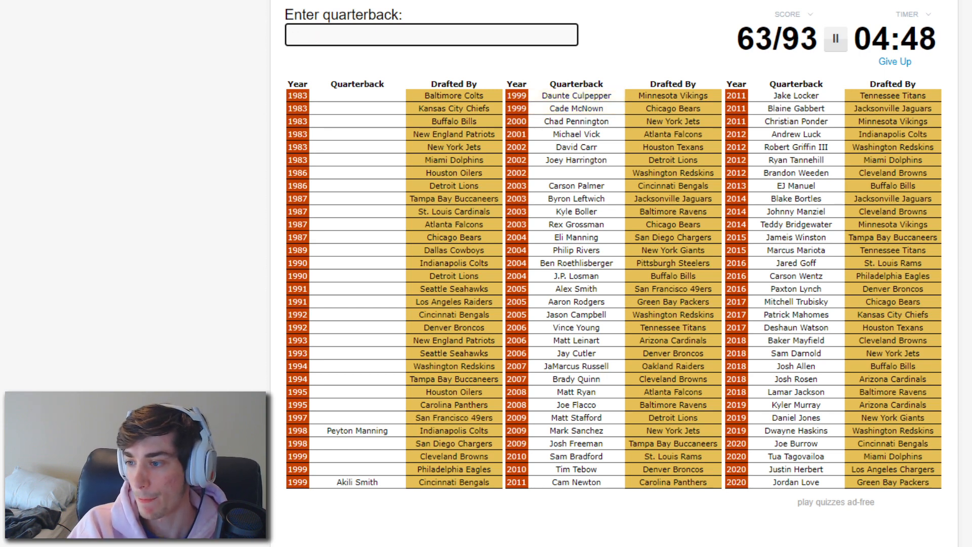
text(m)
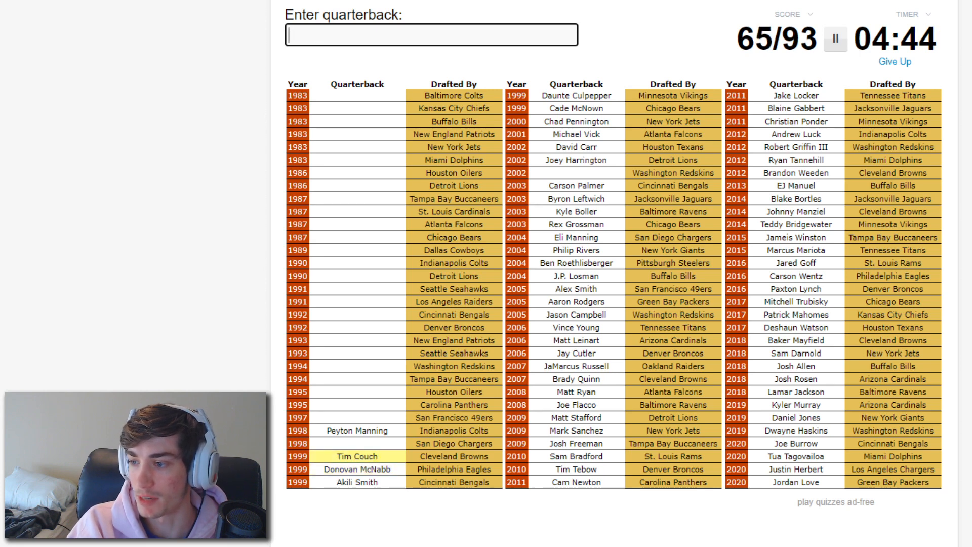
Step: Try Beuerlein, Delhomme and McNair among other quarterback guesses
text(d)
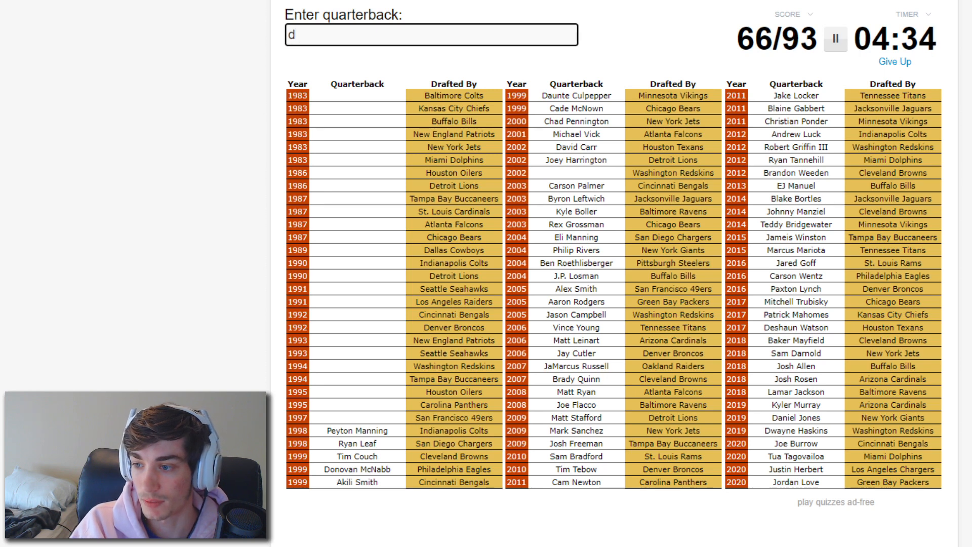
text(g)
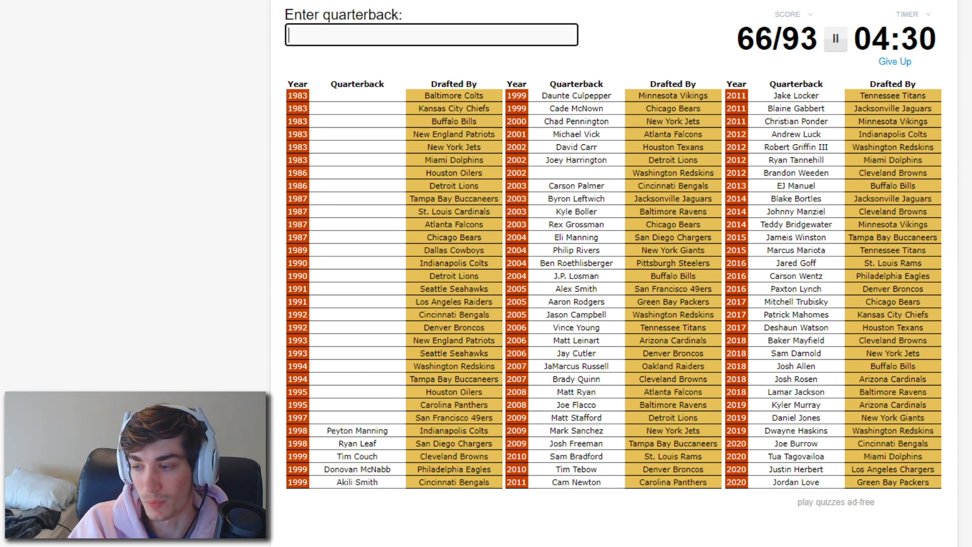
text(beuerlein)
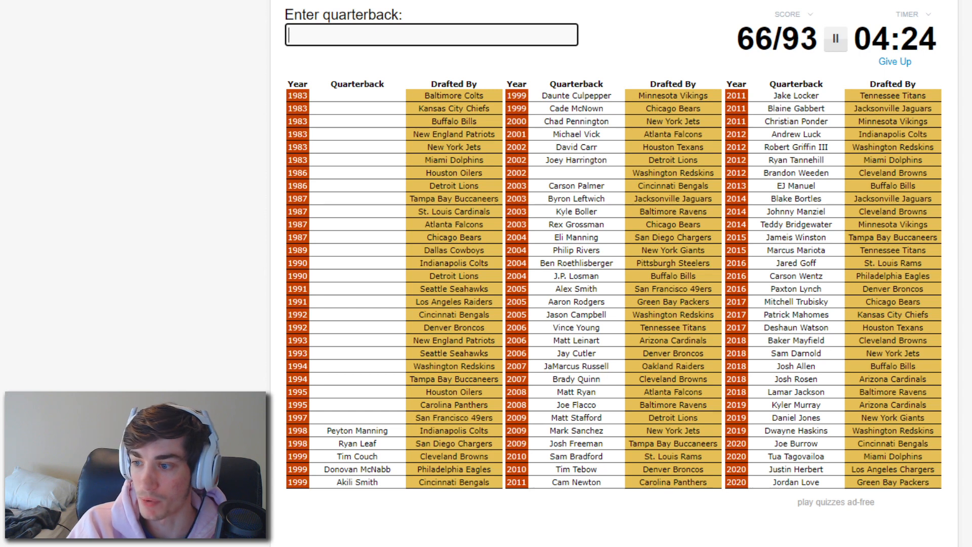
text(delhom)
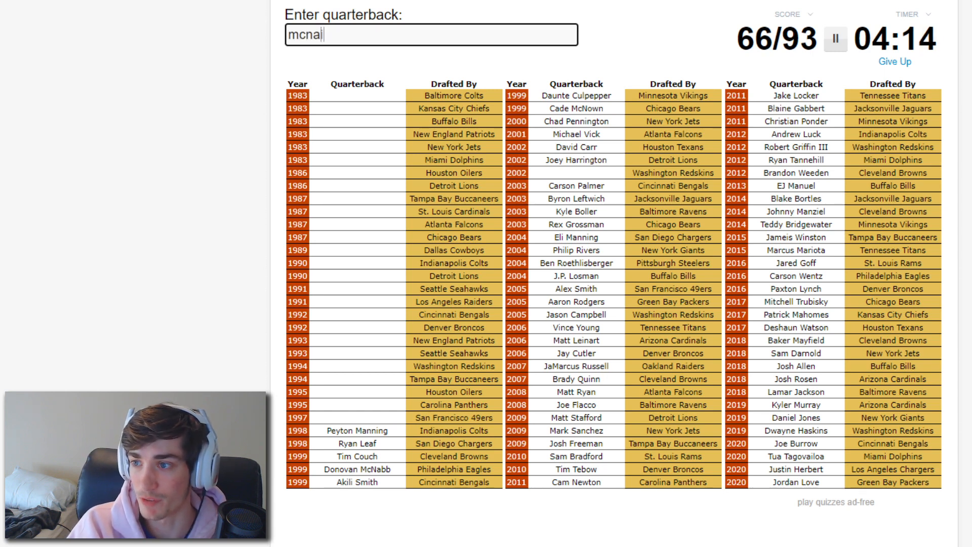
text(mcnair)
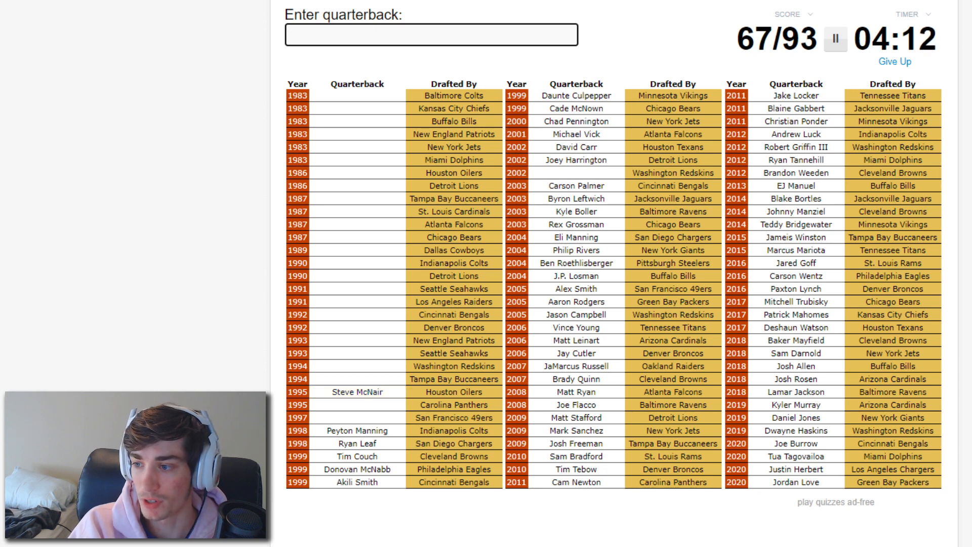
text(sh)
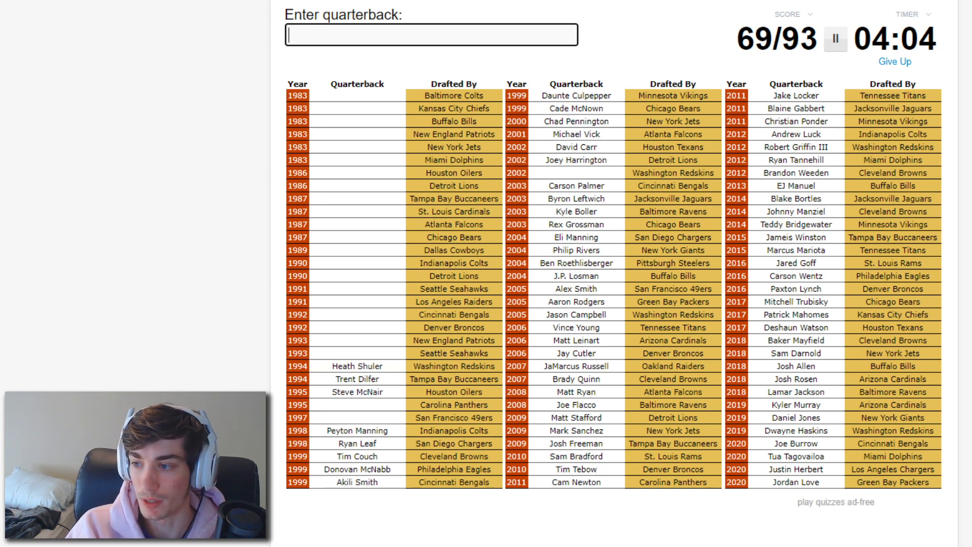
text(lr)
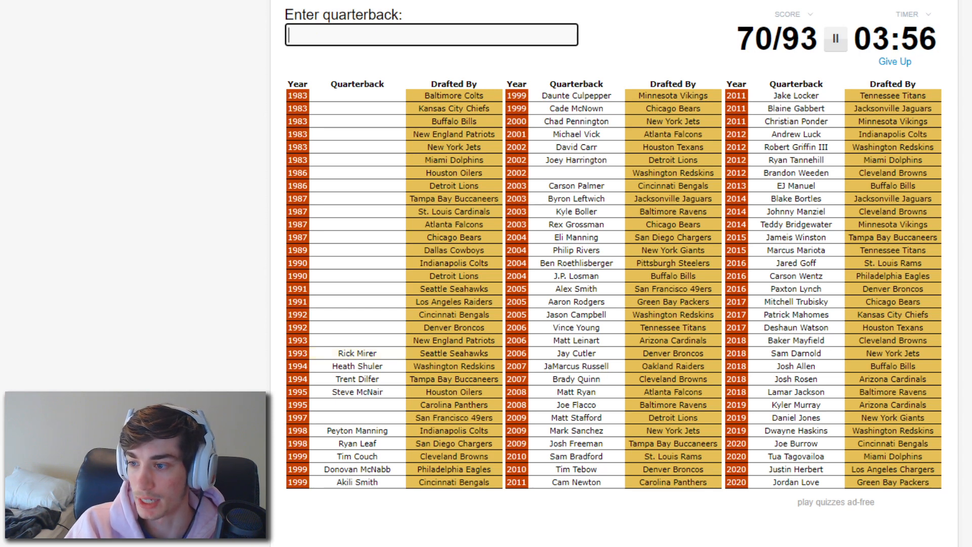
Step: Enter Drew Bledsoe, Jeff George, Troy Aikman and Harbaugh, reaching 74/93
text(Drew Bledsoe)
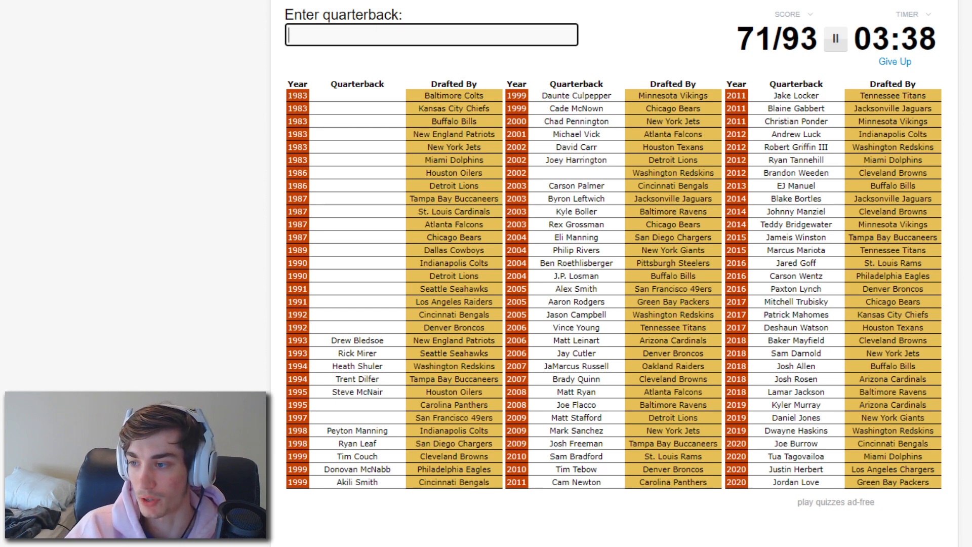
text(ga)
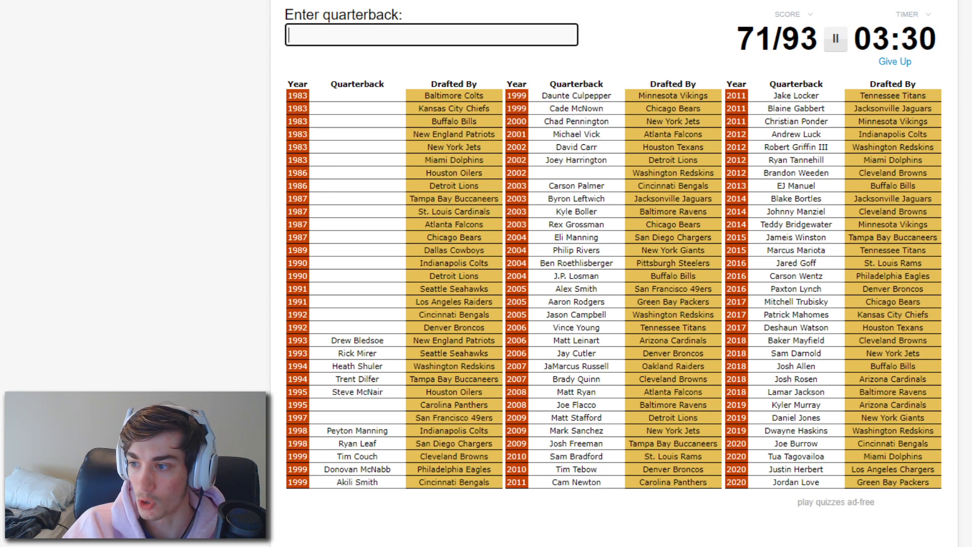
text(Jeff George)
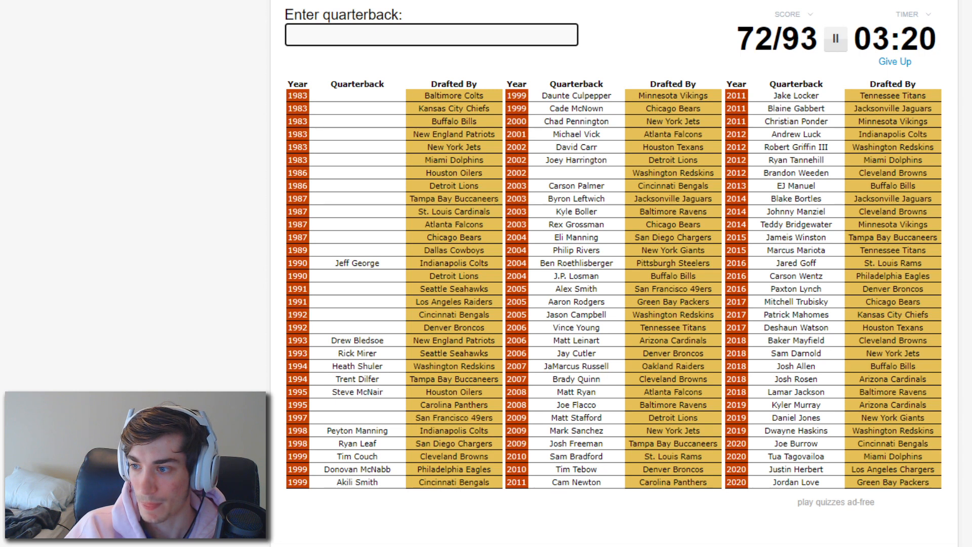
text(Troy Aikman)
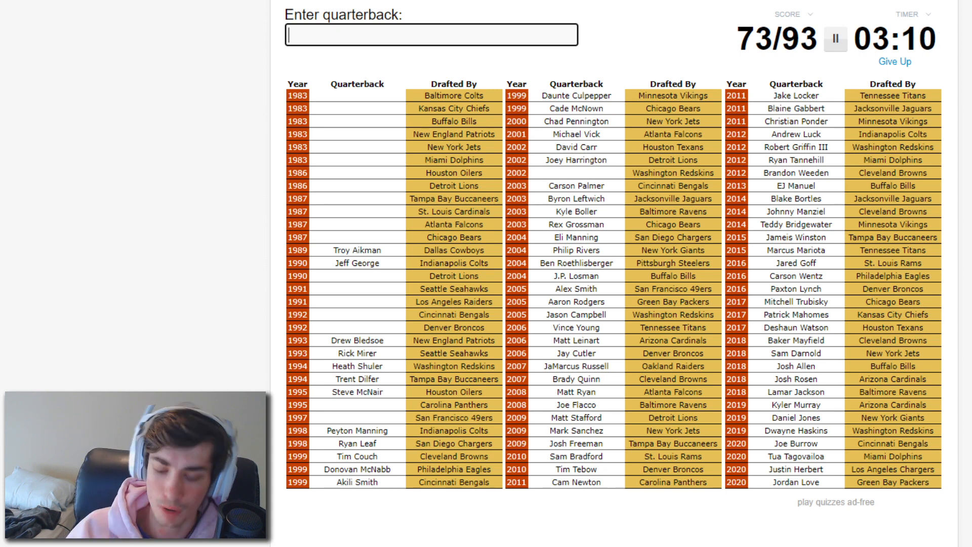
text(harba)
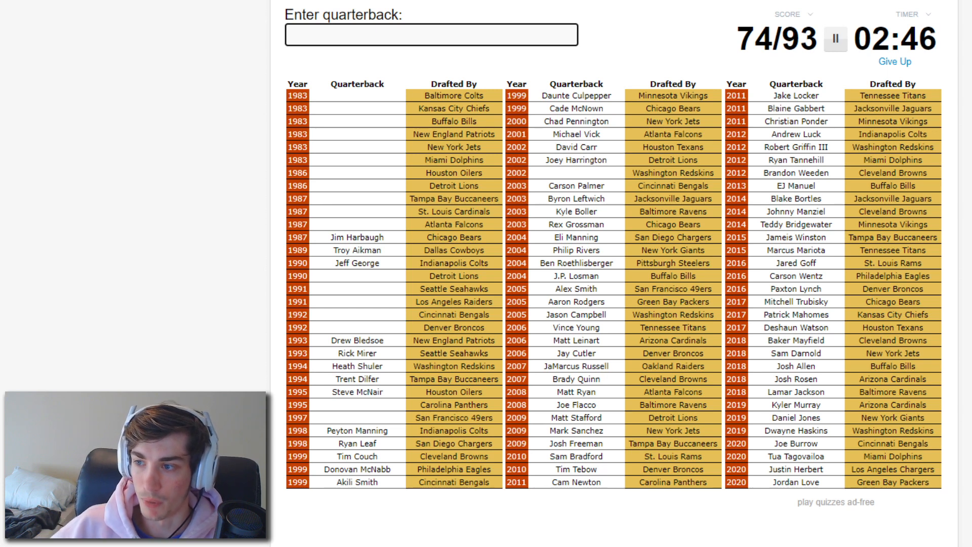
Step: Enter Testaverde, Jim Kelly, John Elway and Marino, then clear the rejected 'blankens' guess
text(testa)
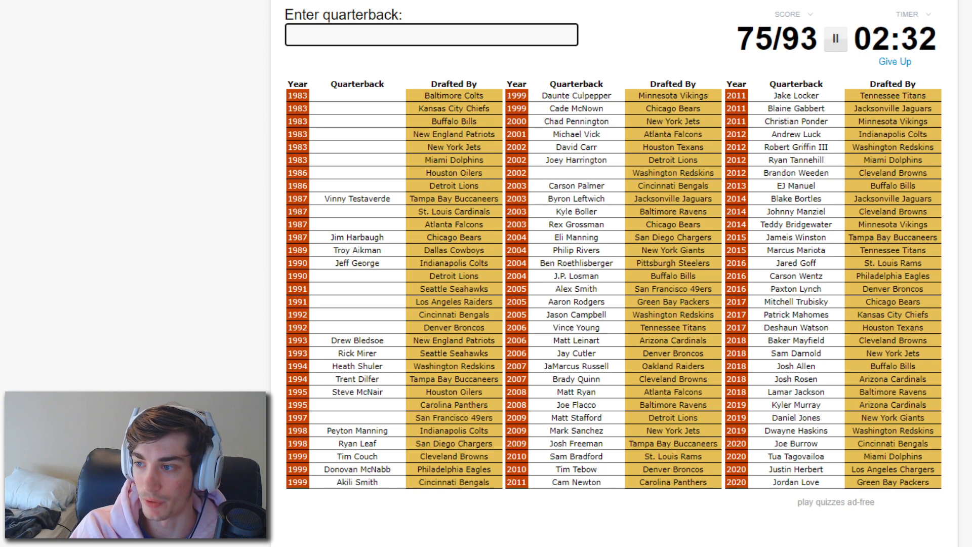
text(mari)
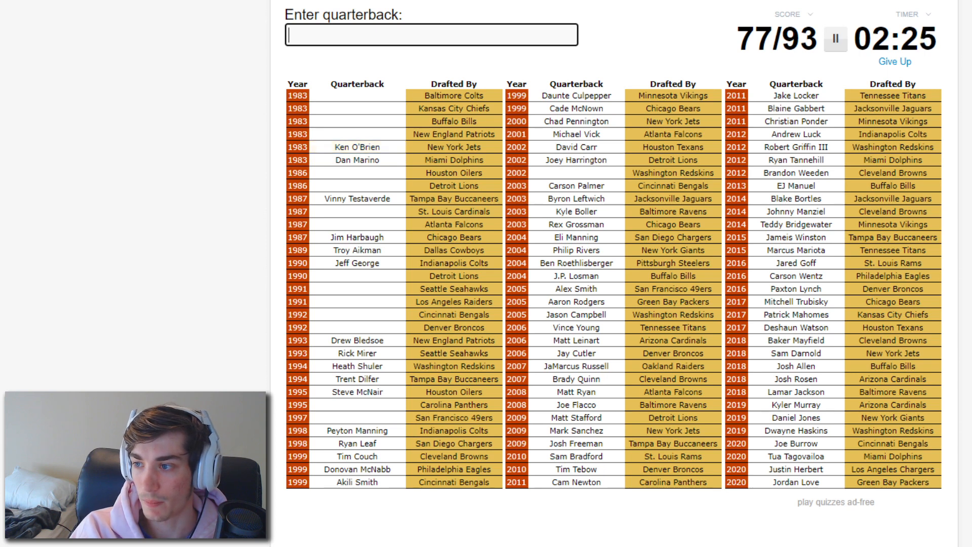
text(k)
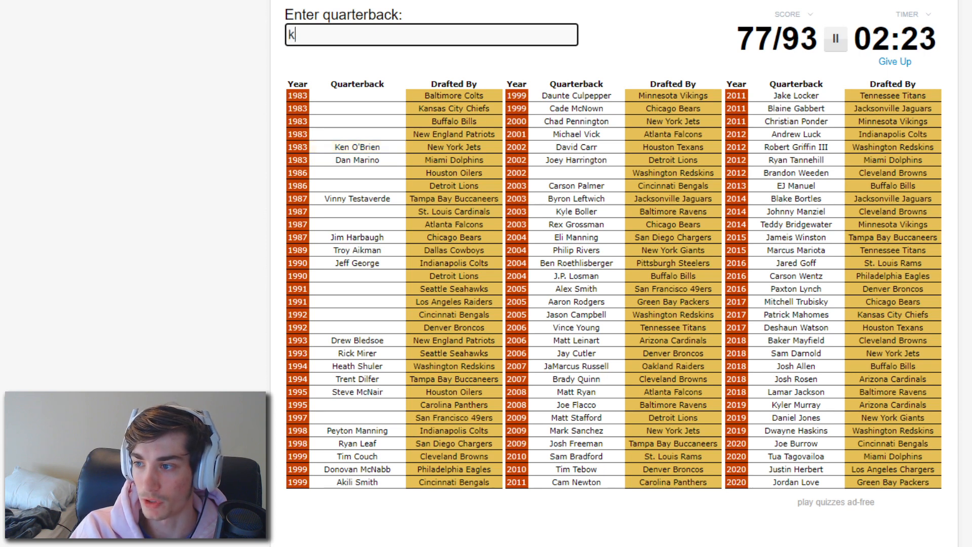
text(Jim Kelly)
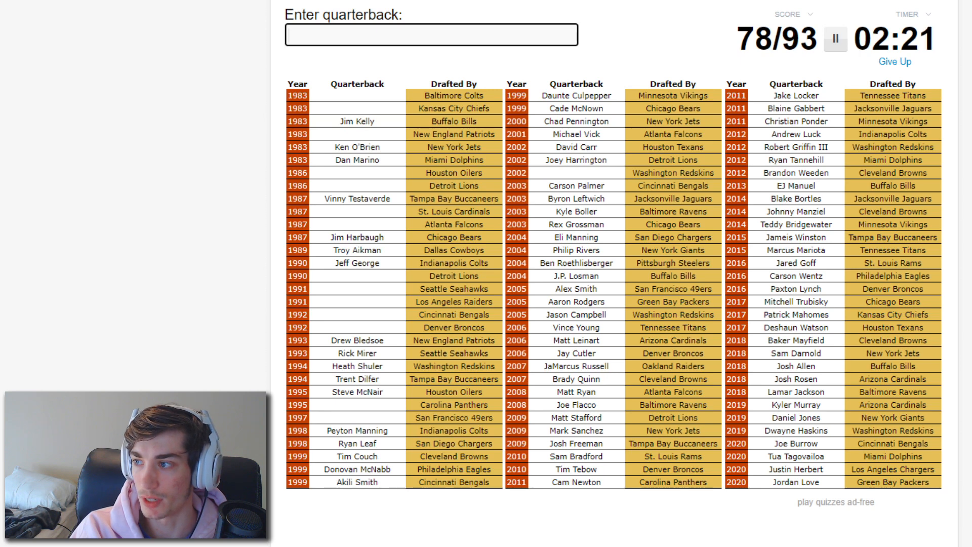
text(John Elway)
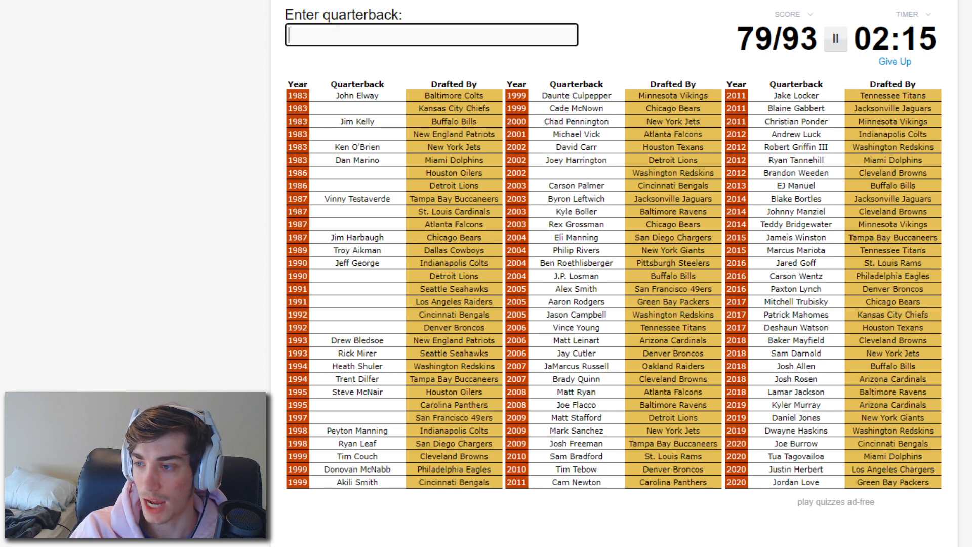
text(marino)
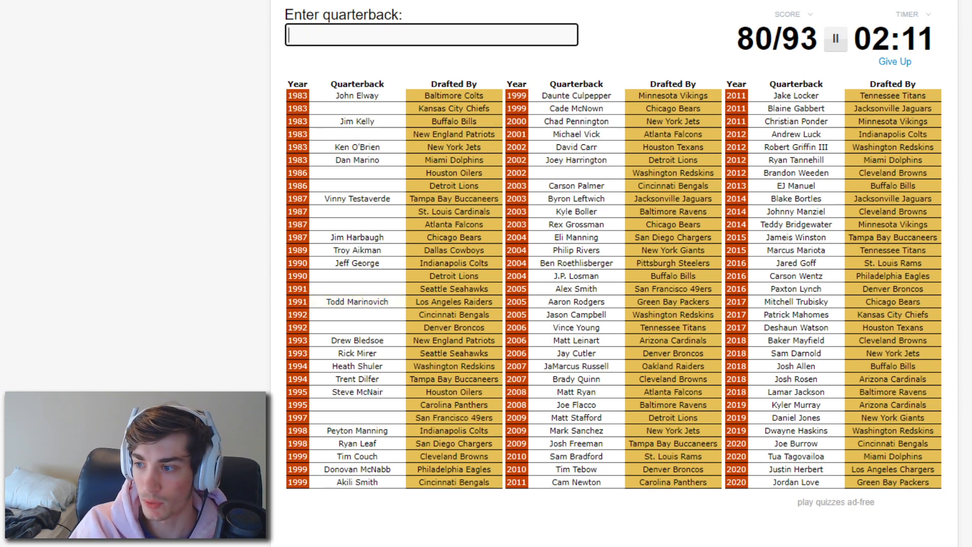
text(blankens)
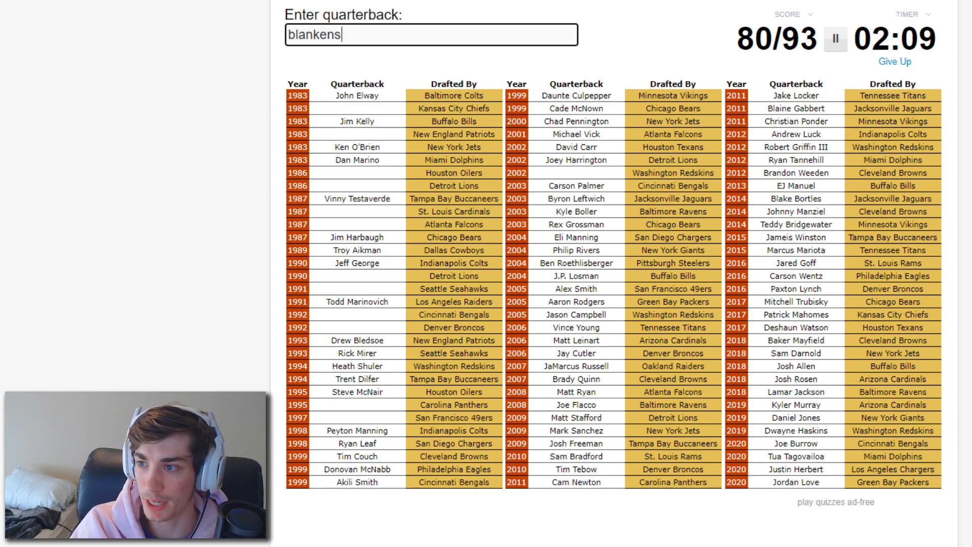
key(BackSpace)
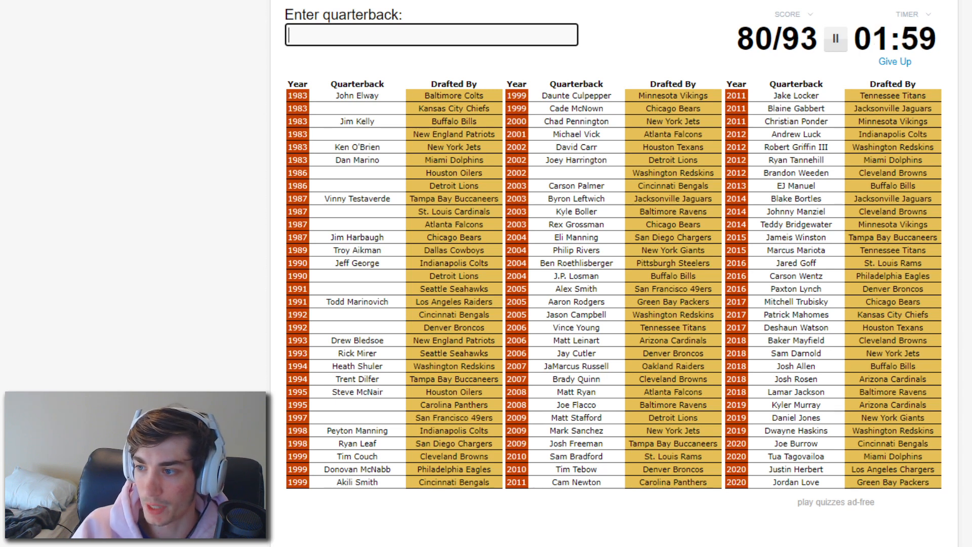
Step: Enter Jim Everett, Todd Blackledge and Kerry Collins before time expires
text(Jim Everett)
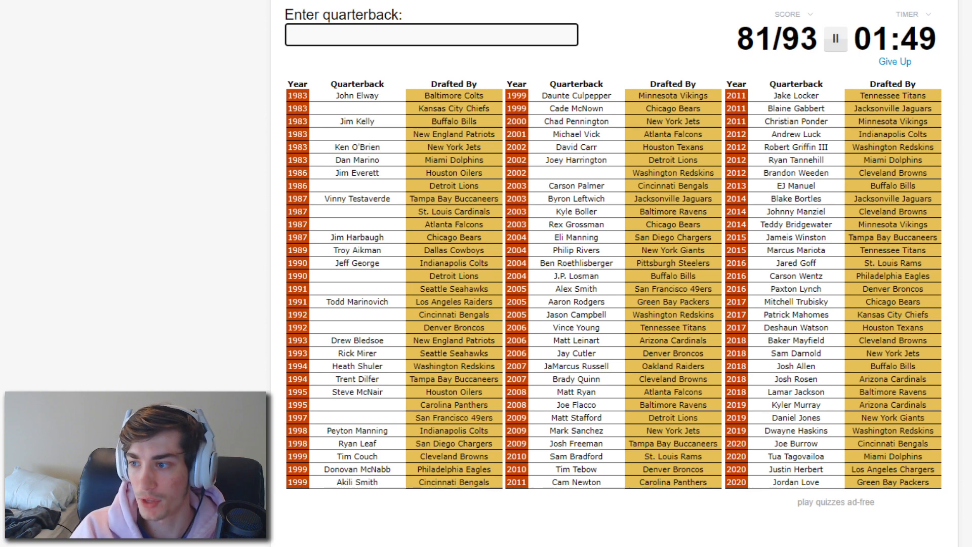
text(rypie)
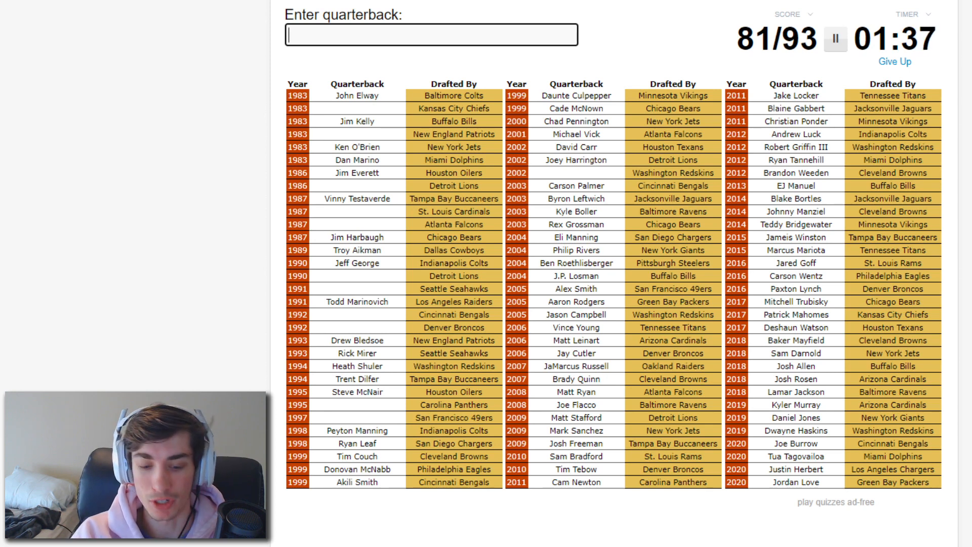
text(Todd Blackledge)
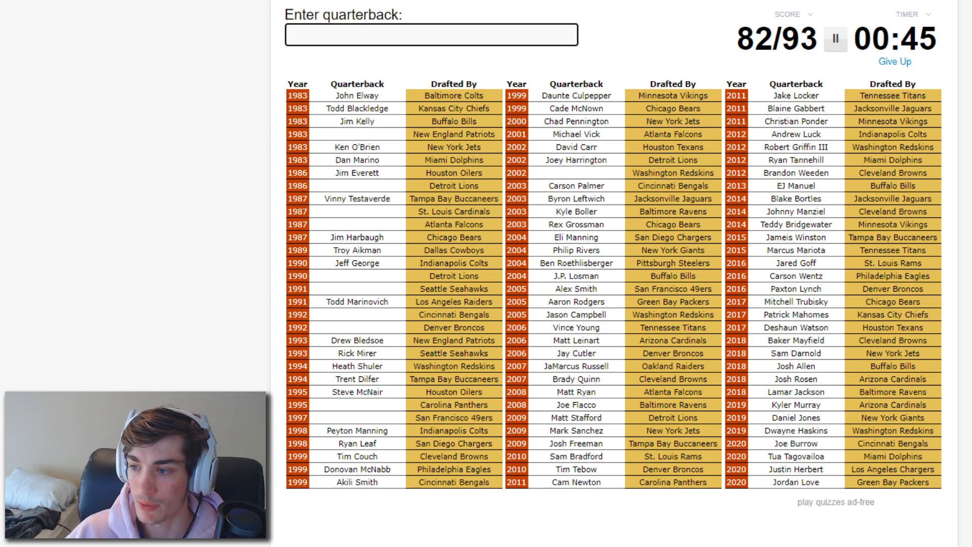
text(cp;)
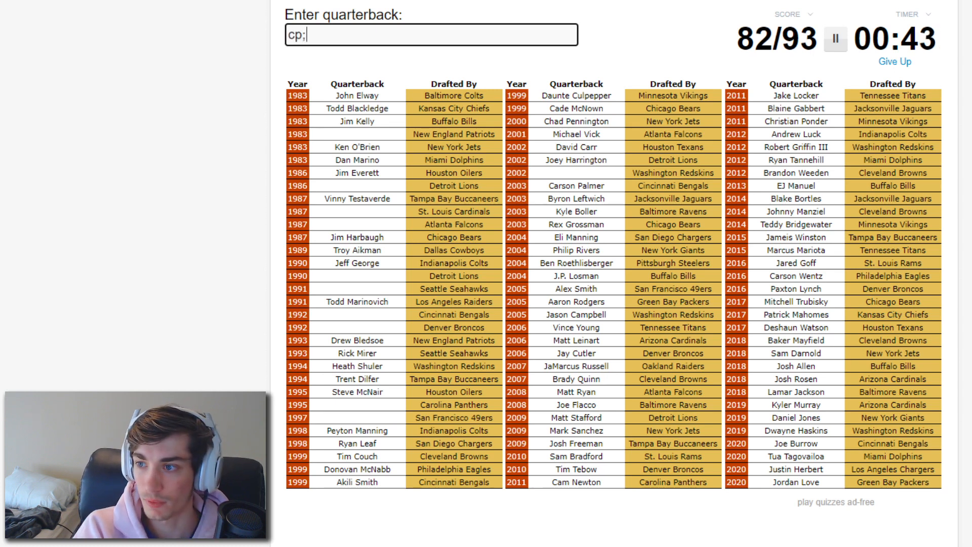
text(kerry collins)
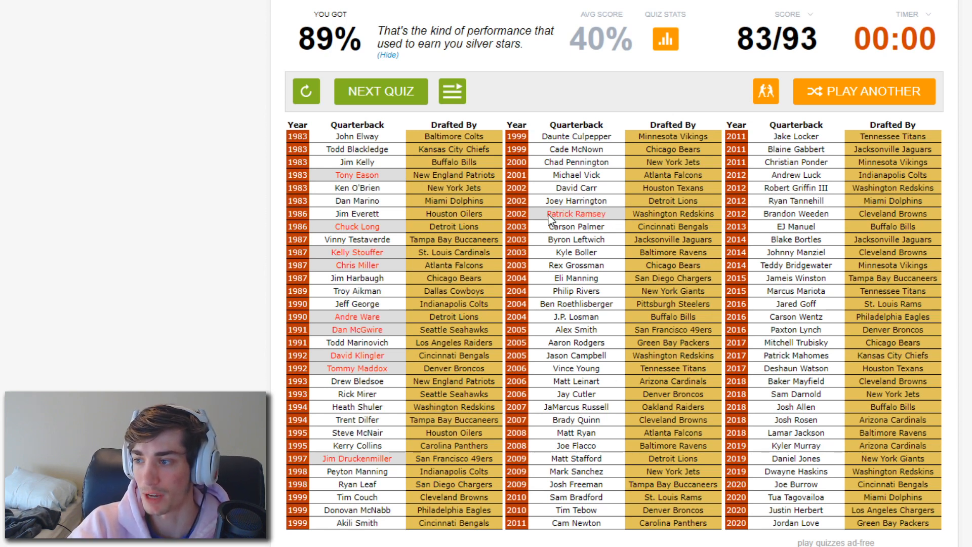
mouse_move(627, 174)
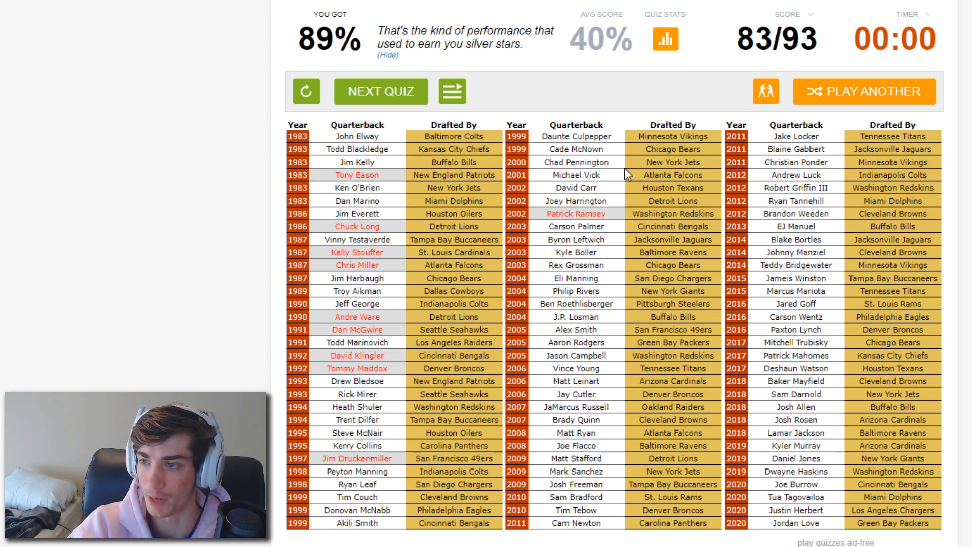
mouse_move(218, 306)
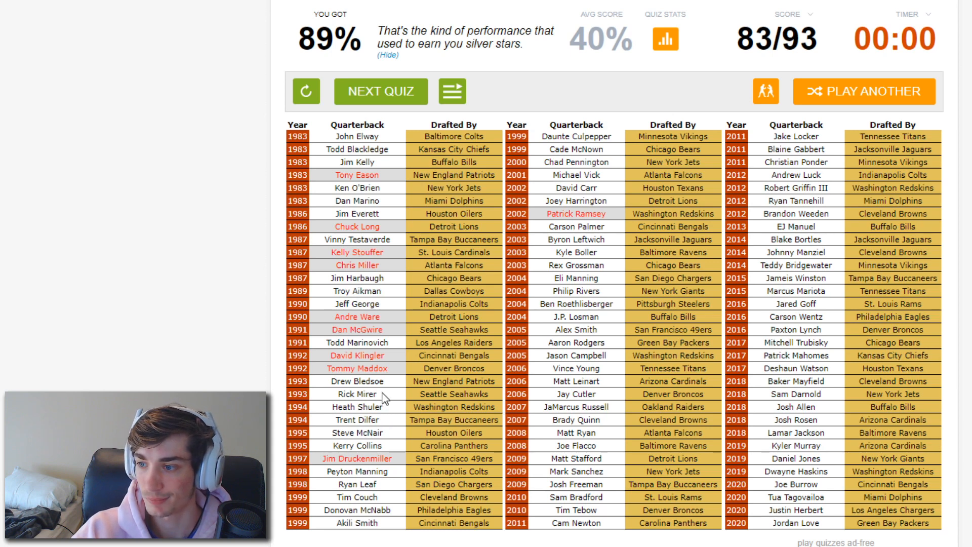
mouse_move(370, 329)
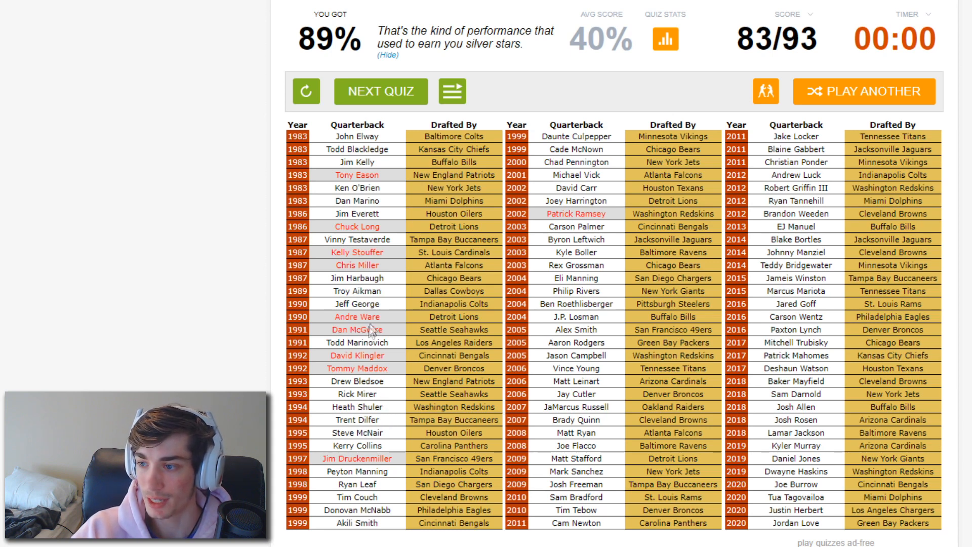
mouse_move(382, 347)
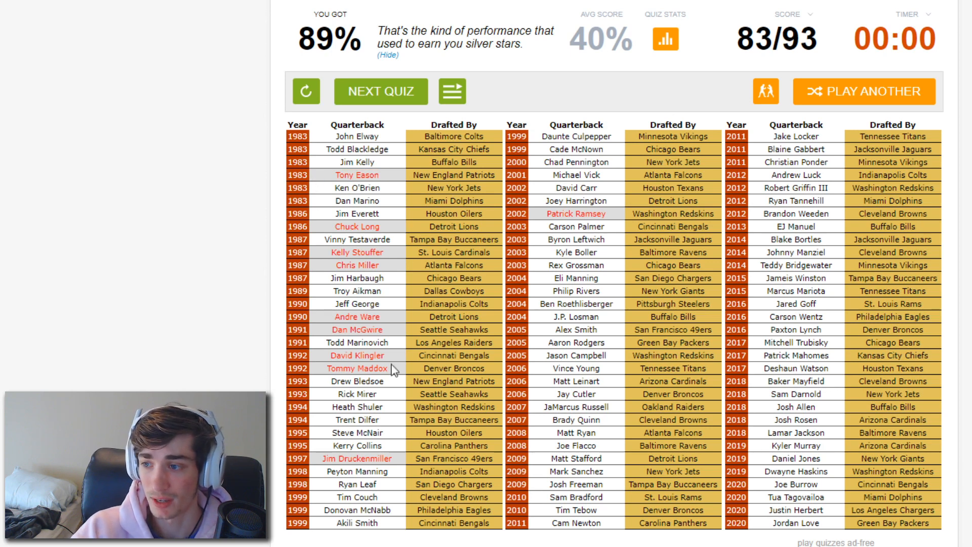
mouse_move(394, 323)
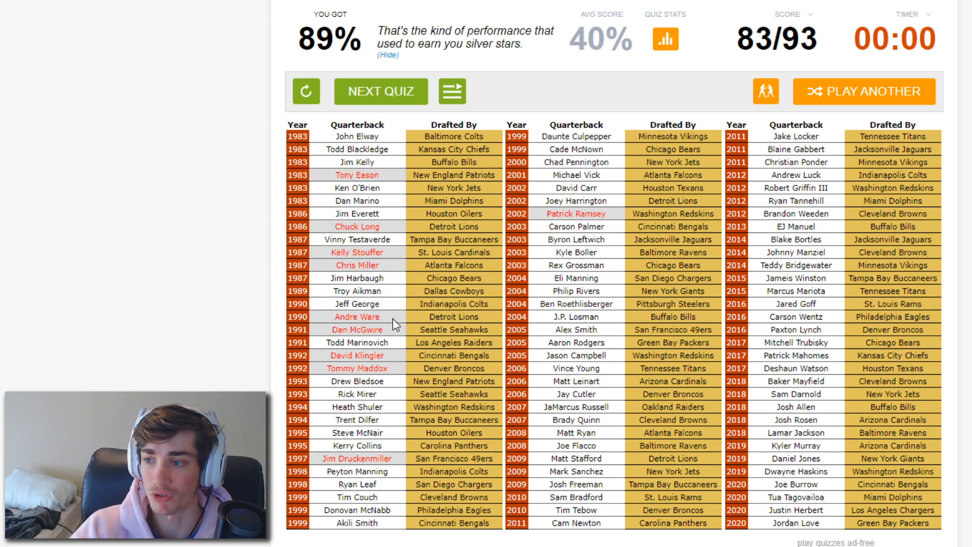
mouse_move(384, 179)
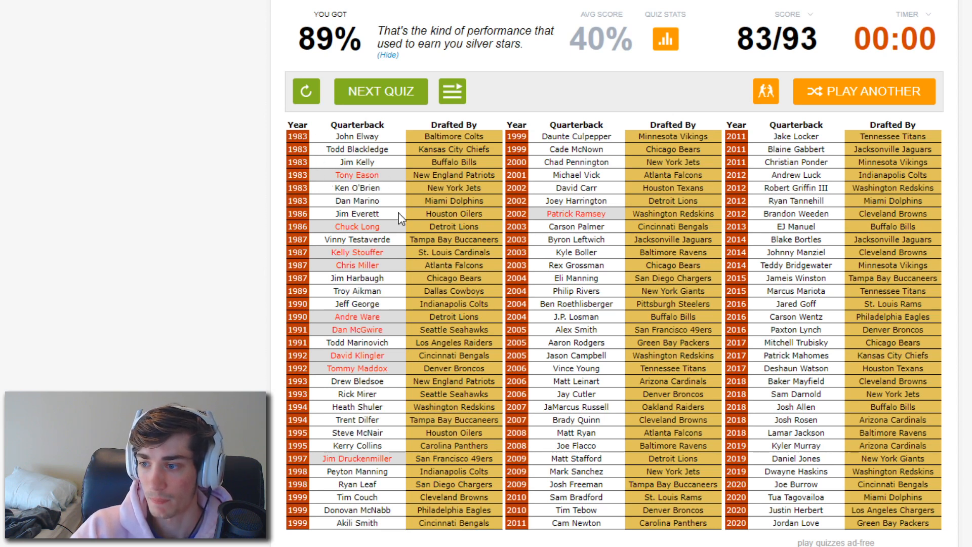
mouse_move(204, 217)
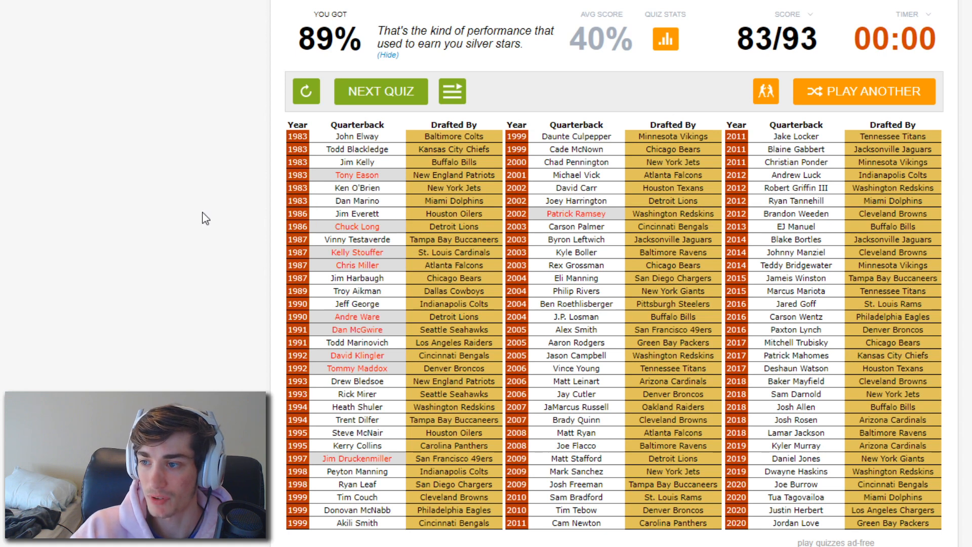
mouse_move(408, 154)
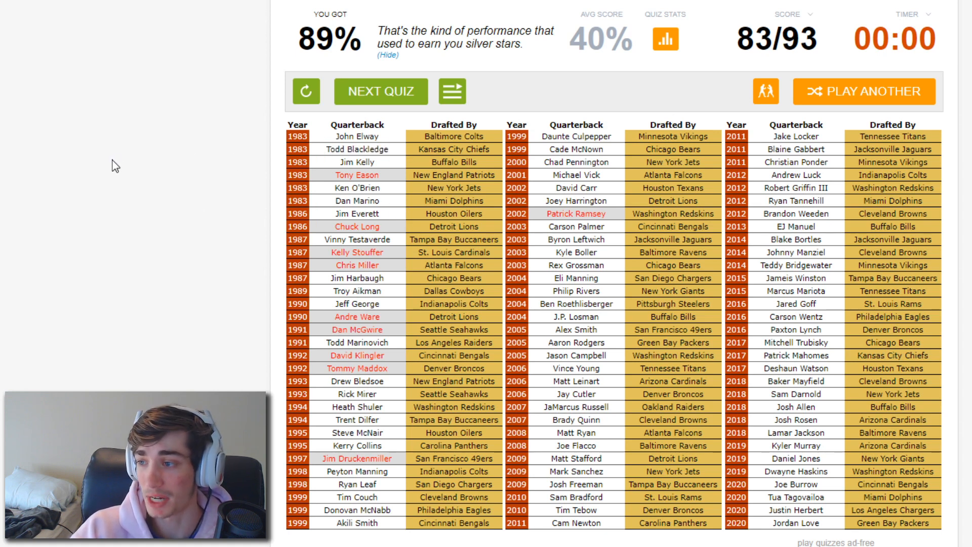
scroll(down, 3)
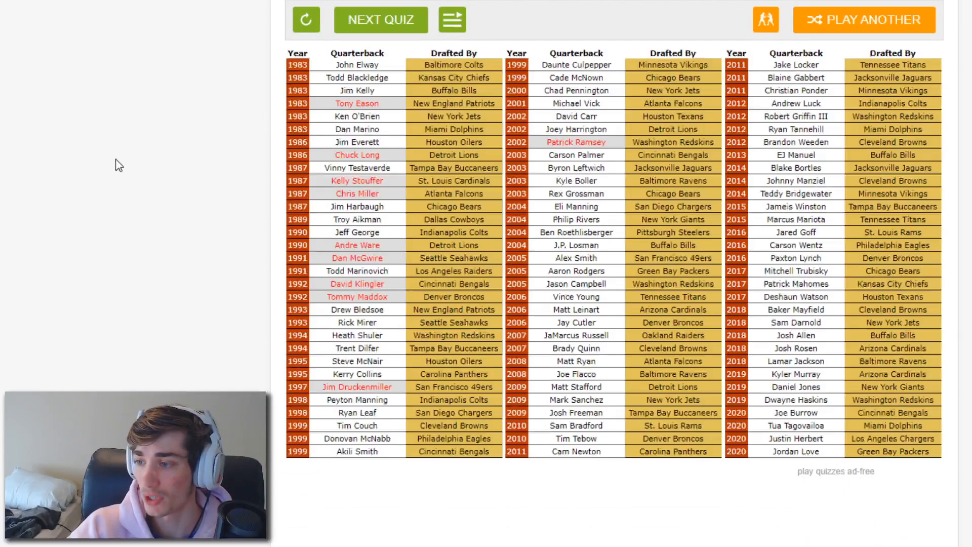